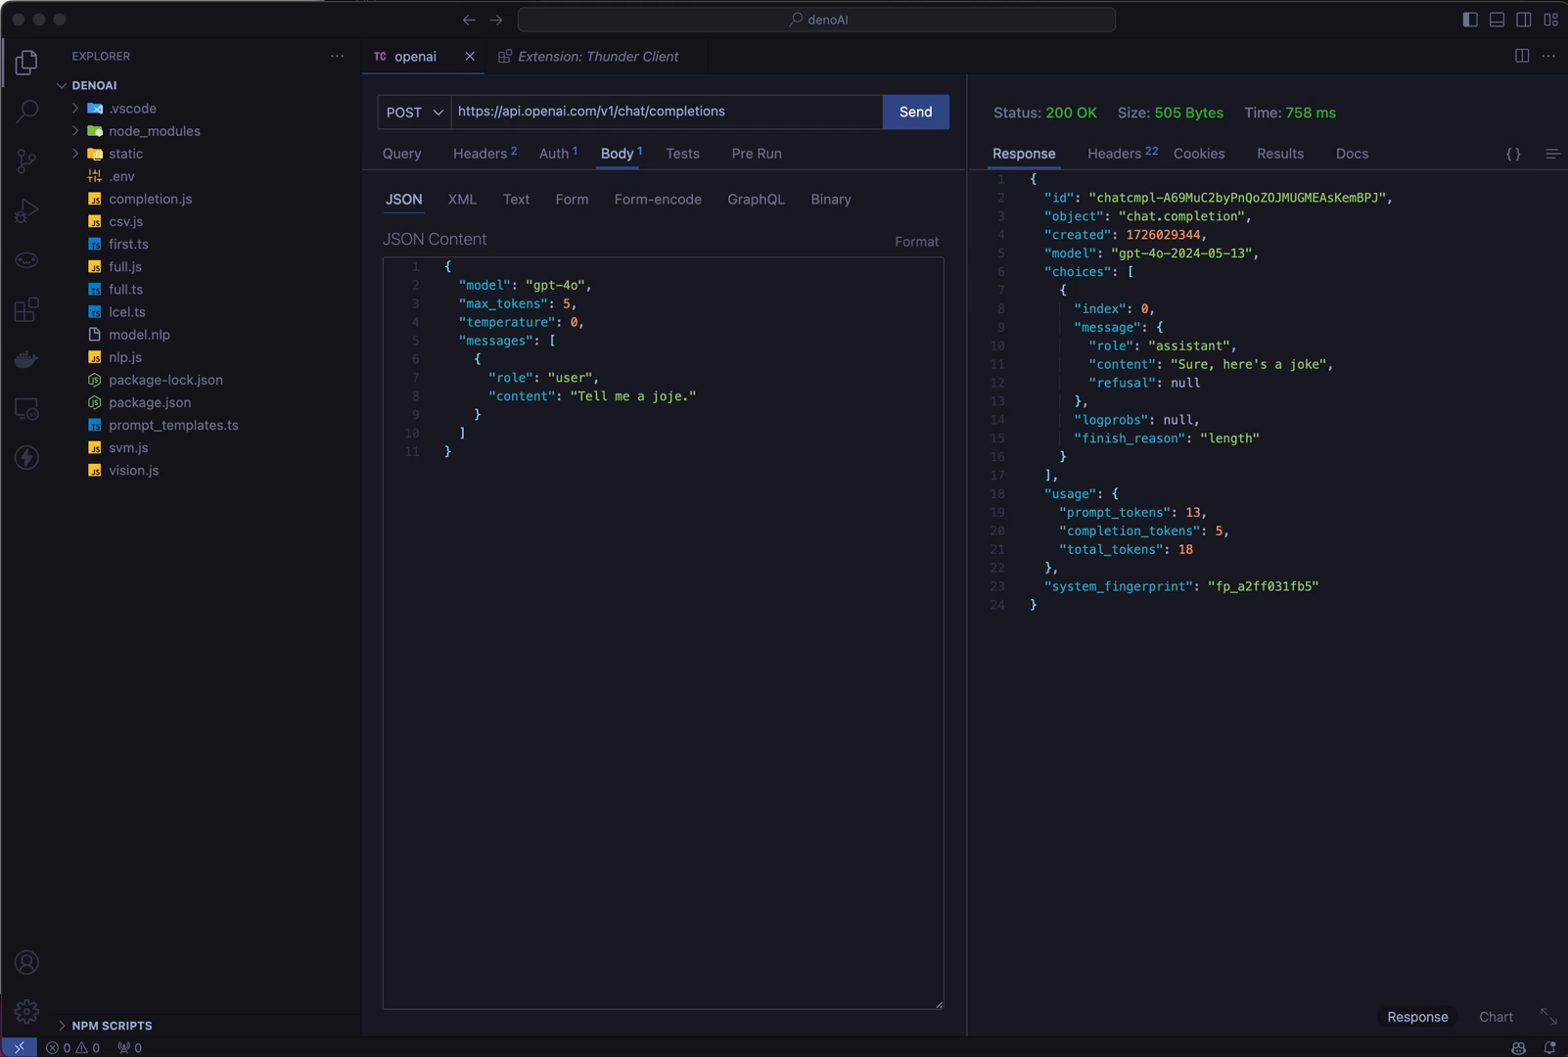
mouse_move(152, 542)
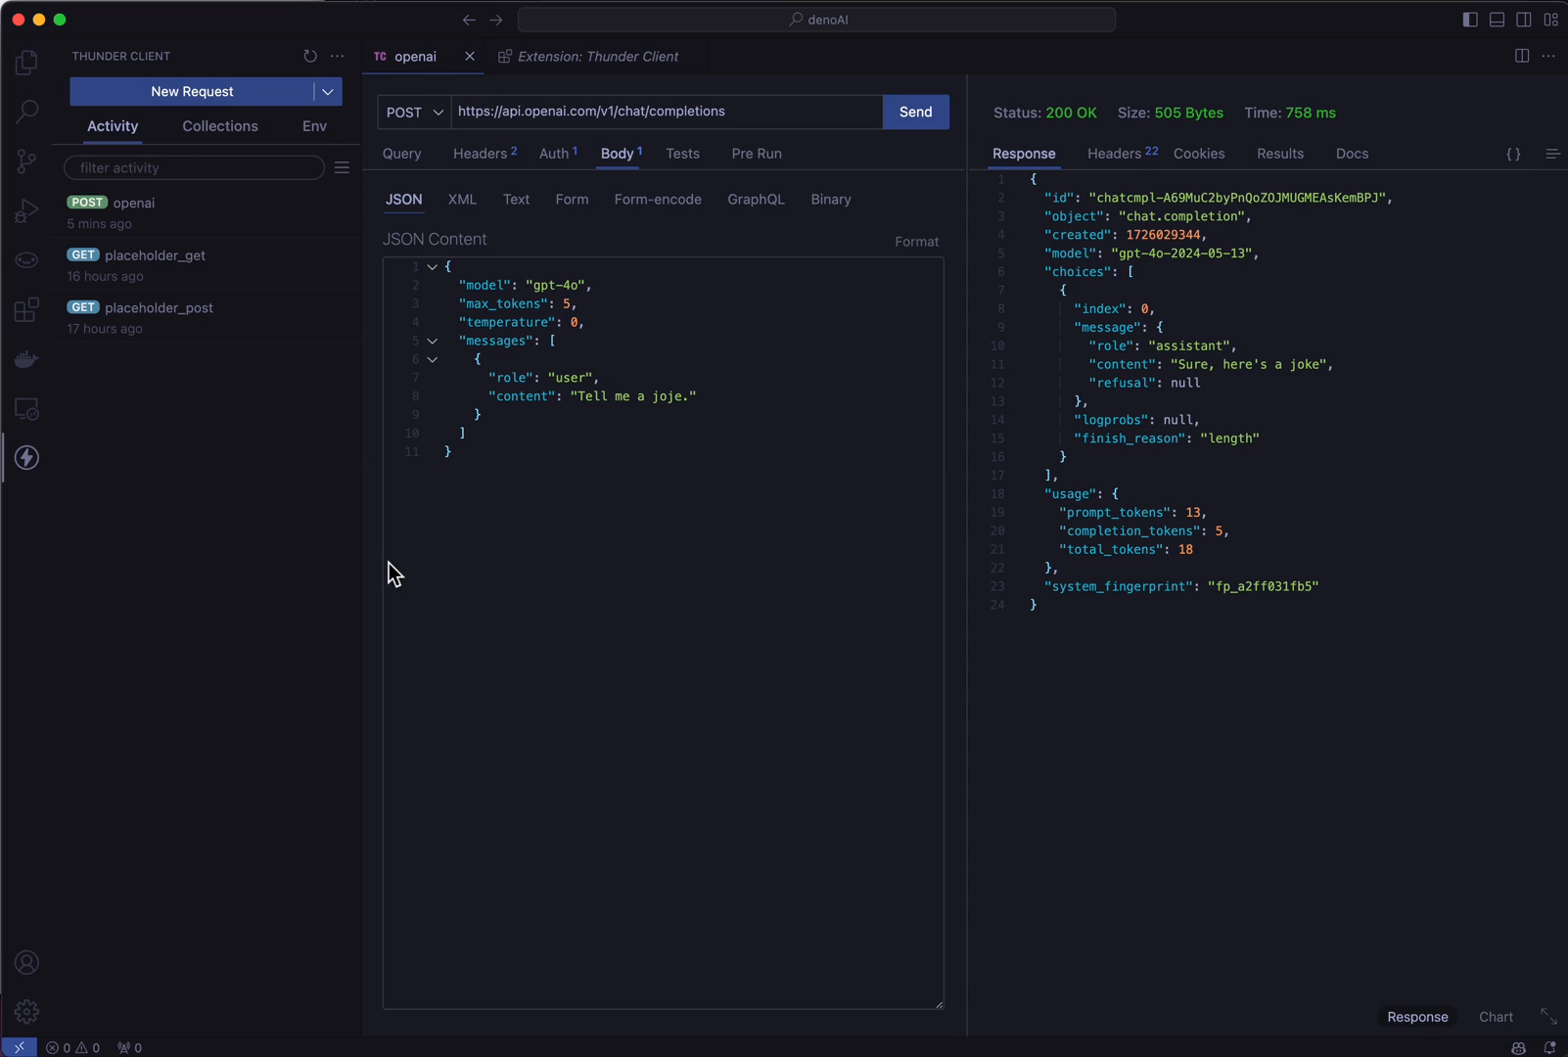
Step: Attempt to add a Local Environment in Thunder Client, hitting the free-version warning
click(313, 128)
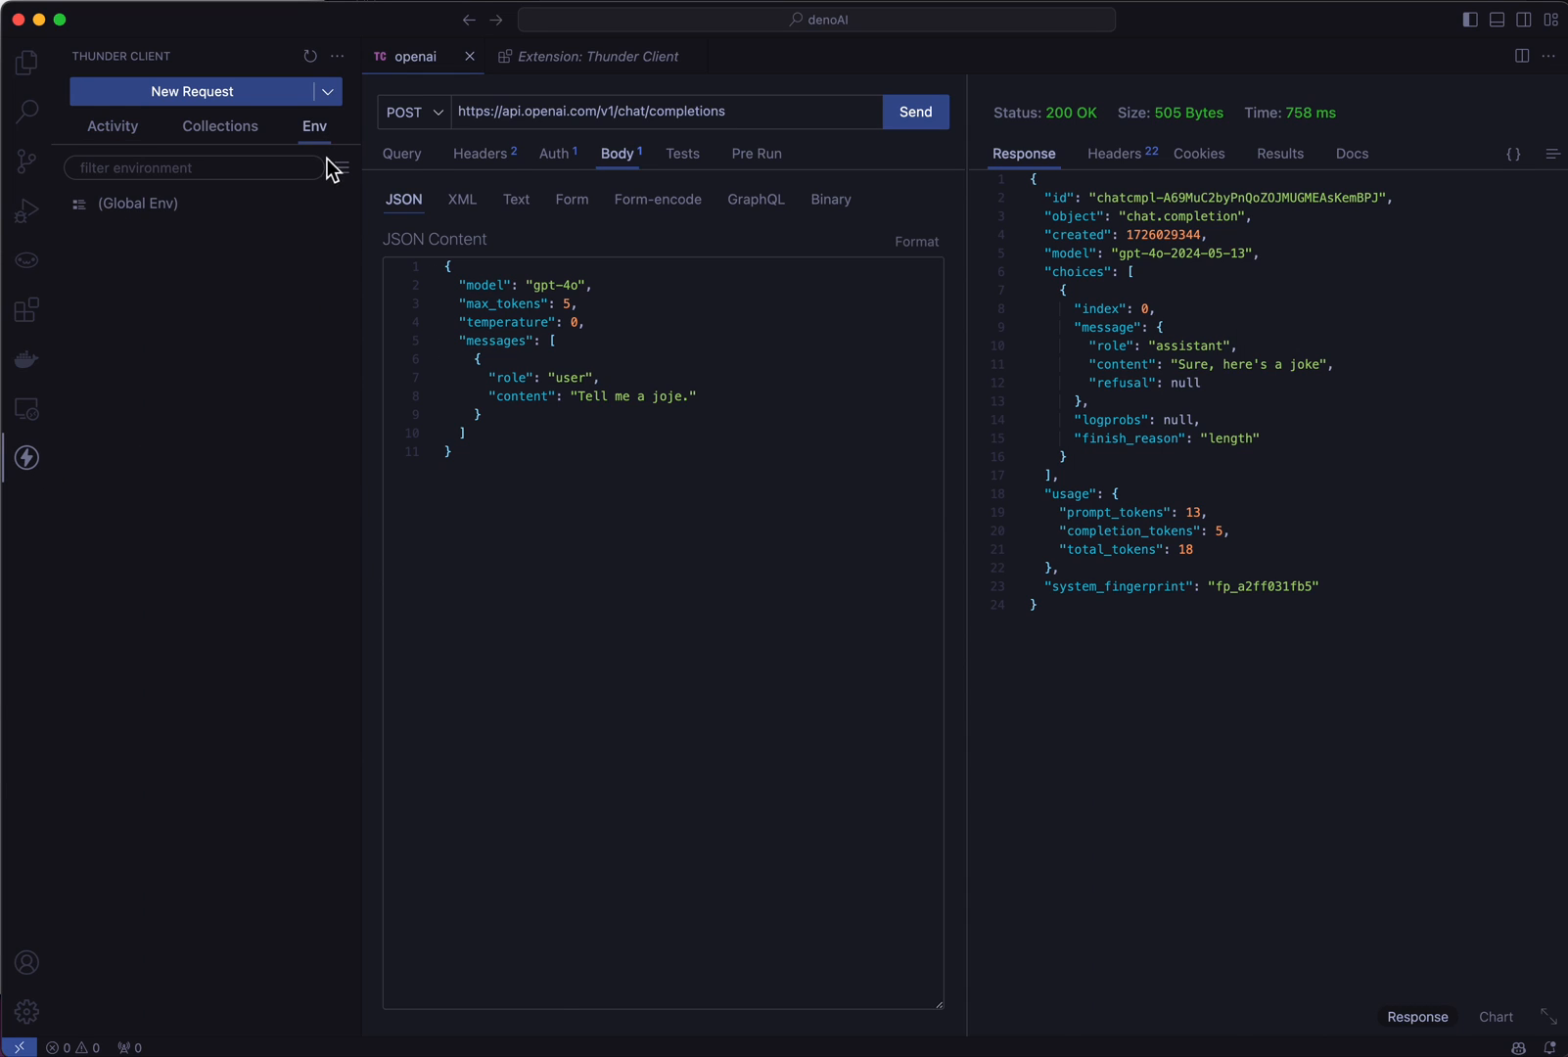
click(341, 168)
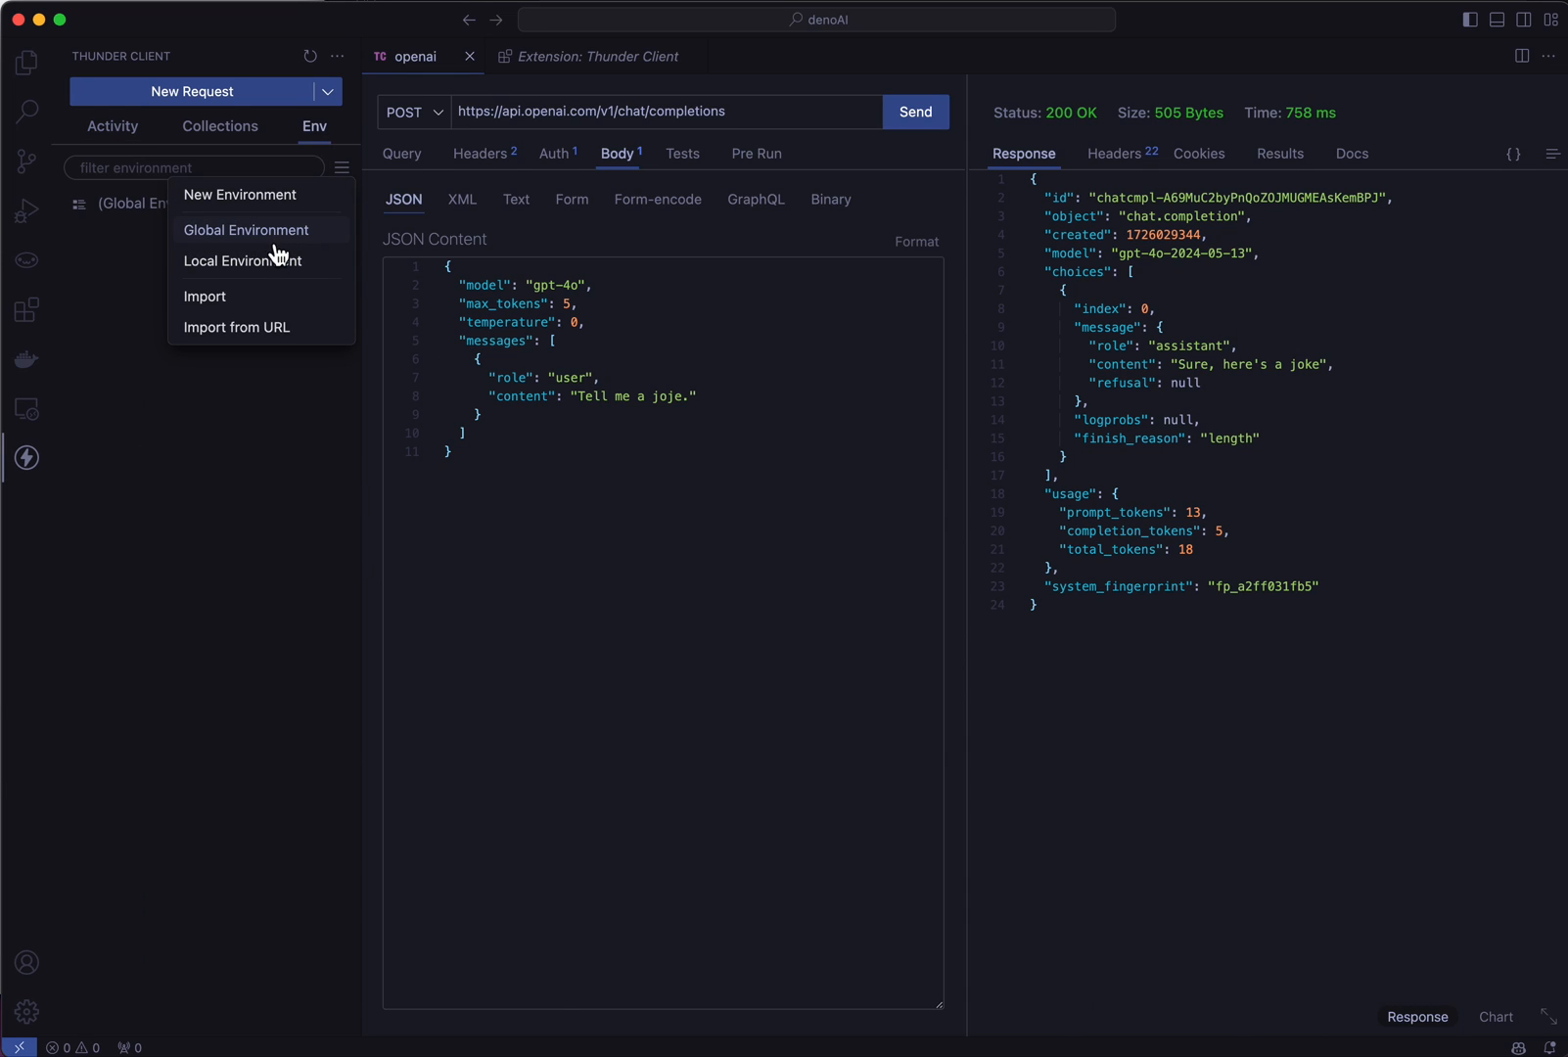
mouse_move(275, 266)
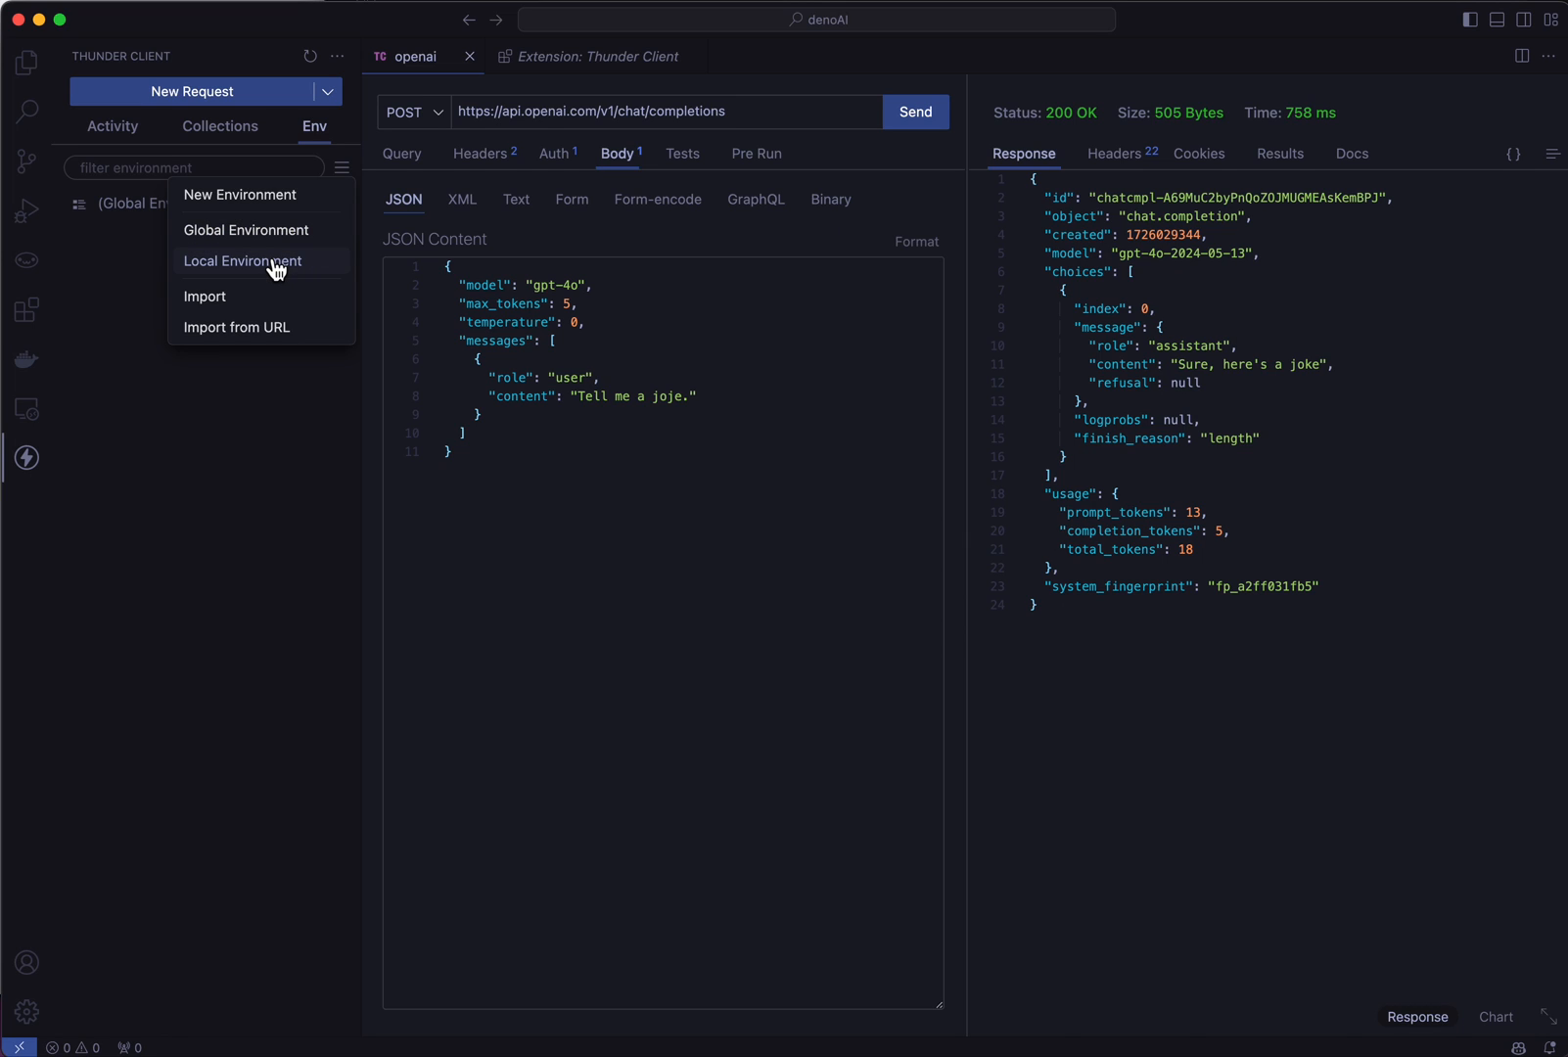
click(243, 263)
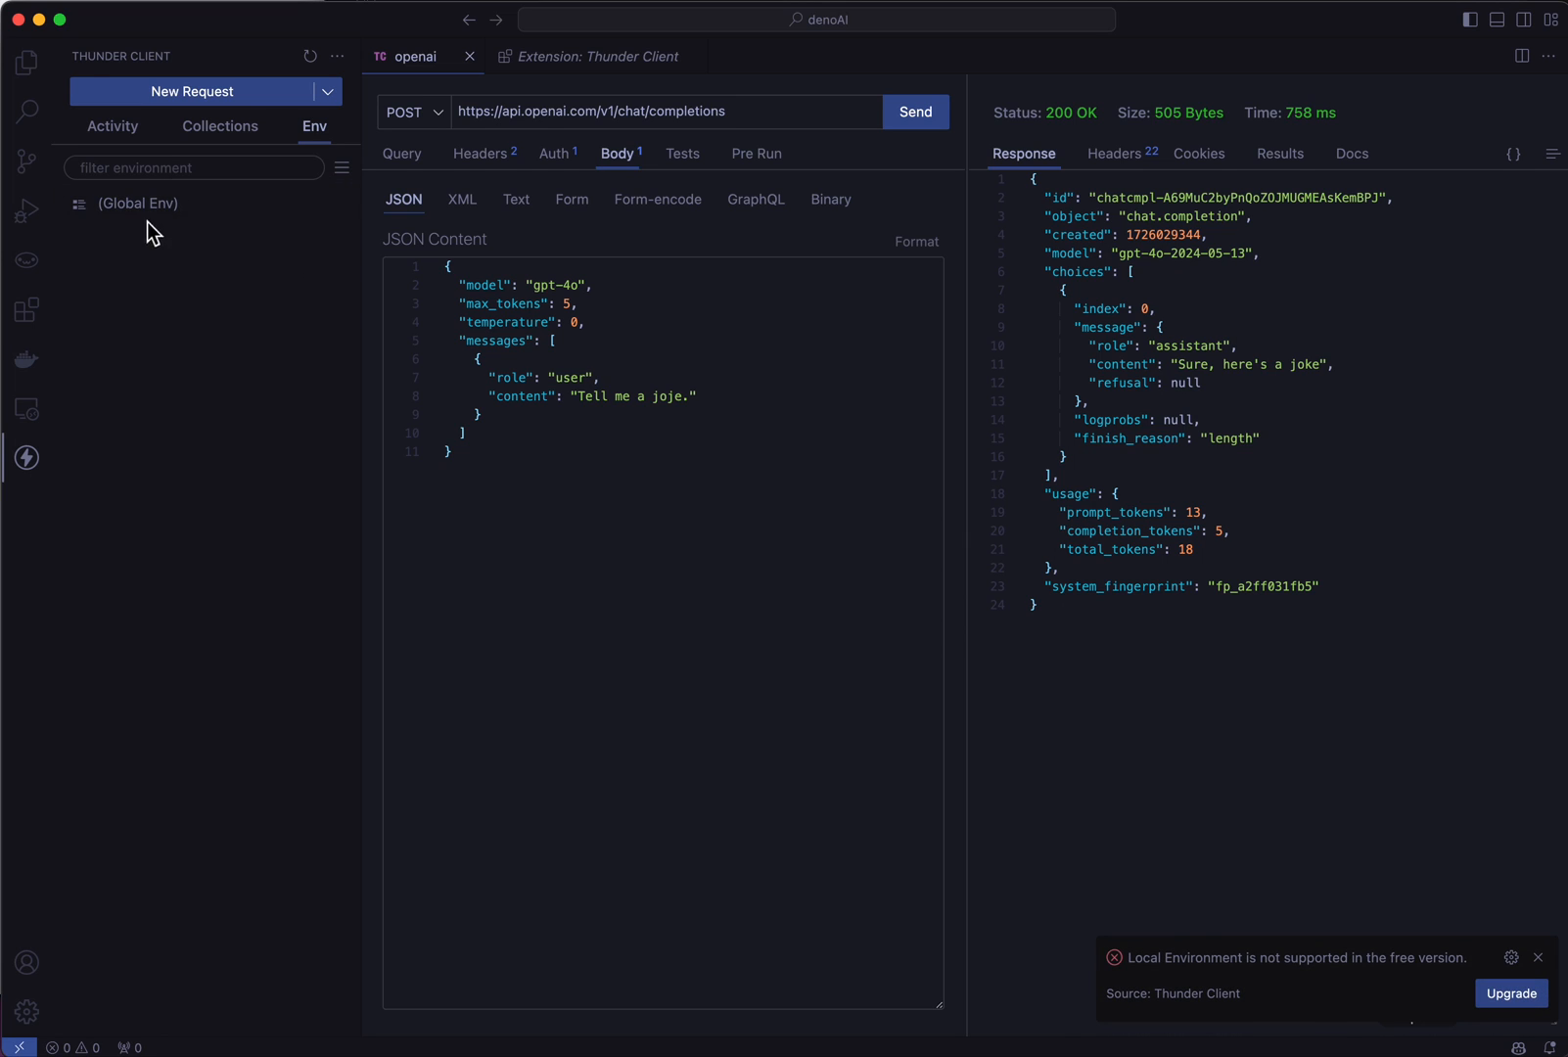
mouse_move(1332, 993)
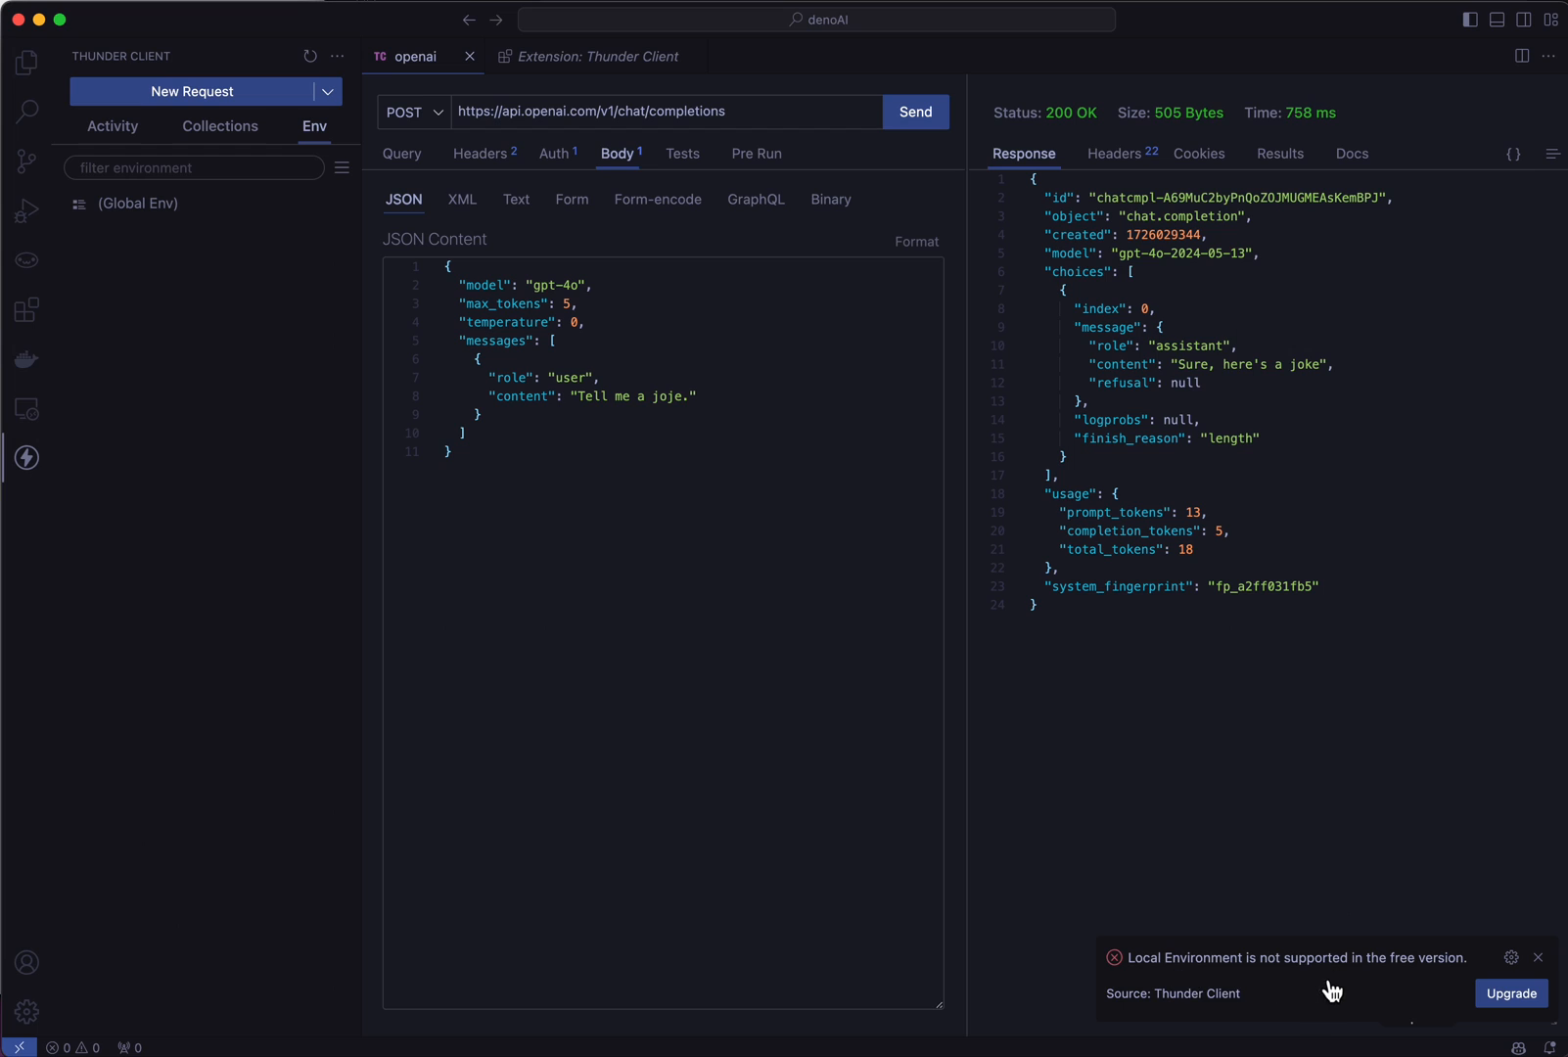
mouse_move(1308, 1014)
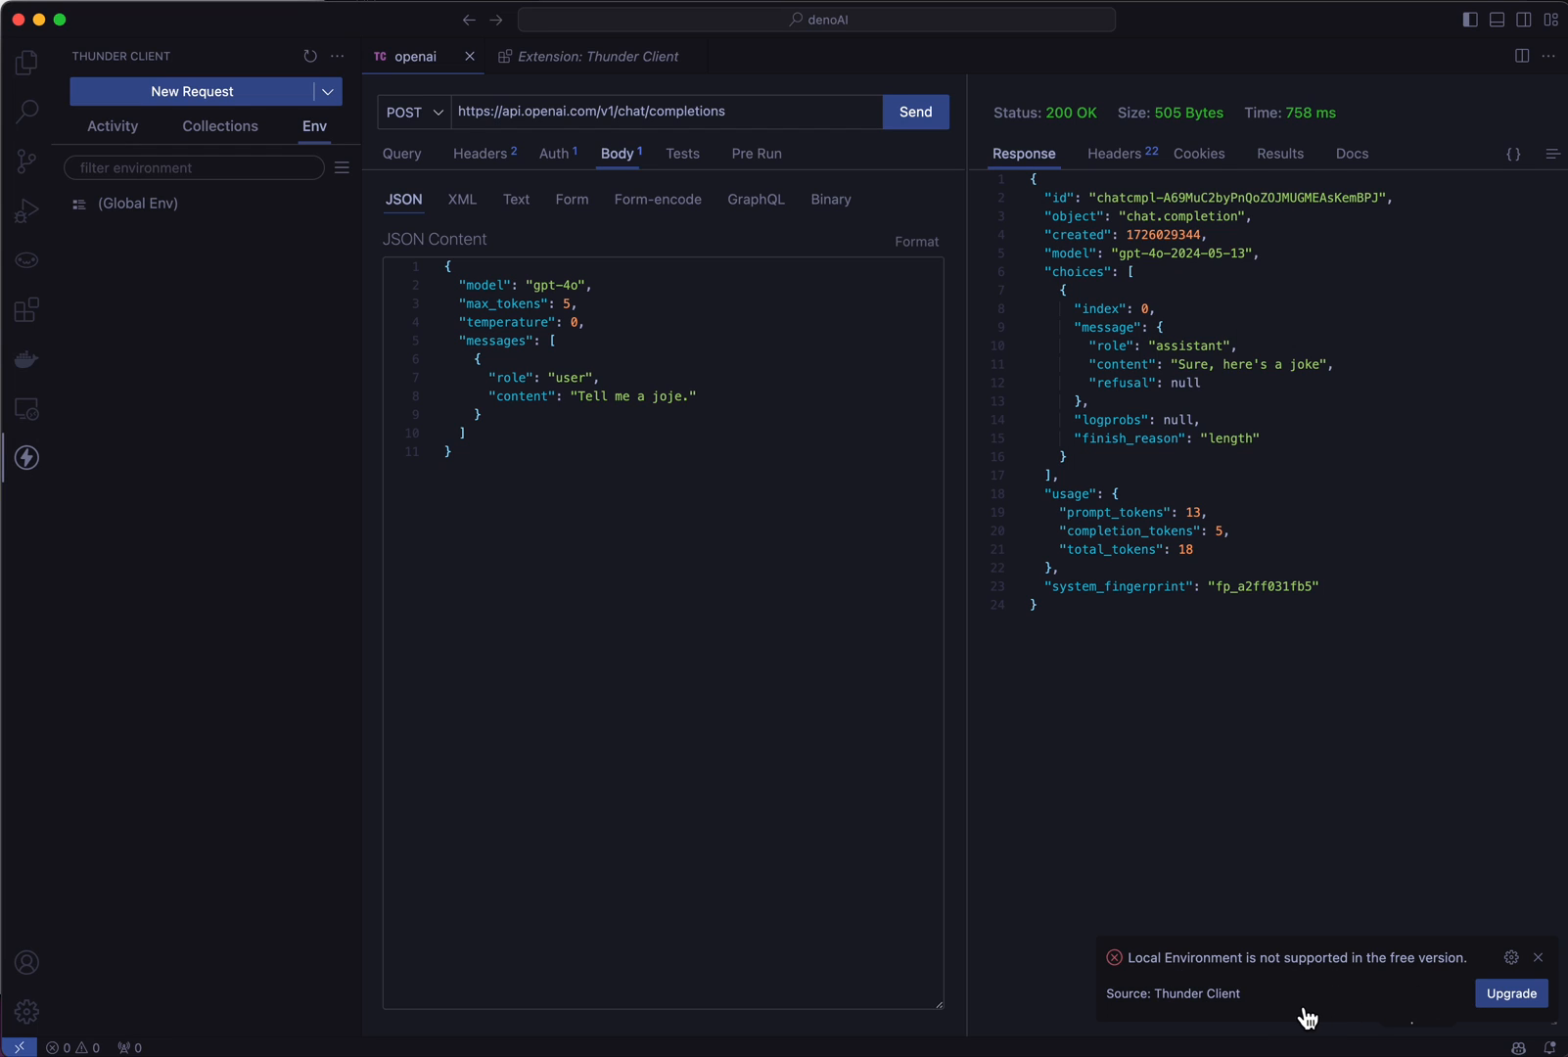
mouse_move(1382, 1011)
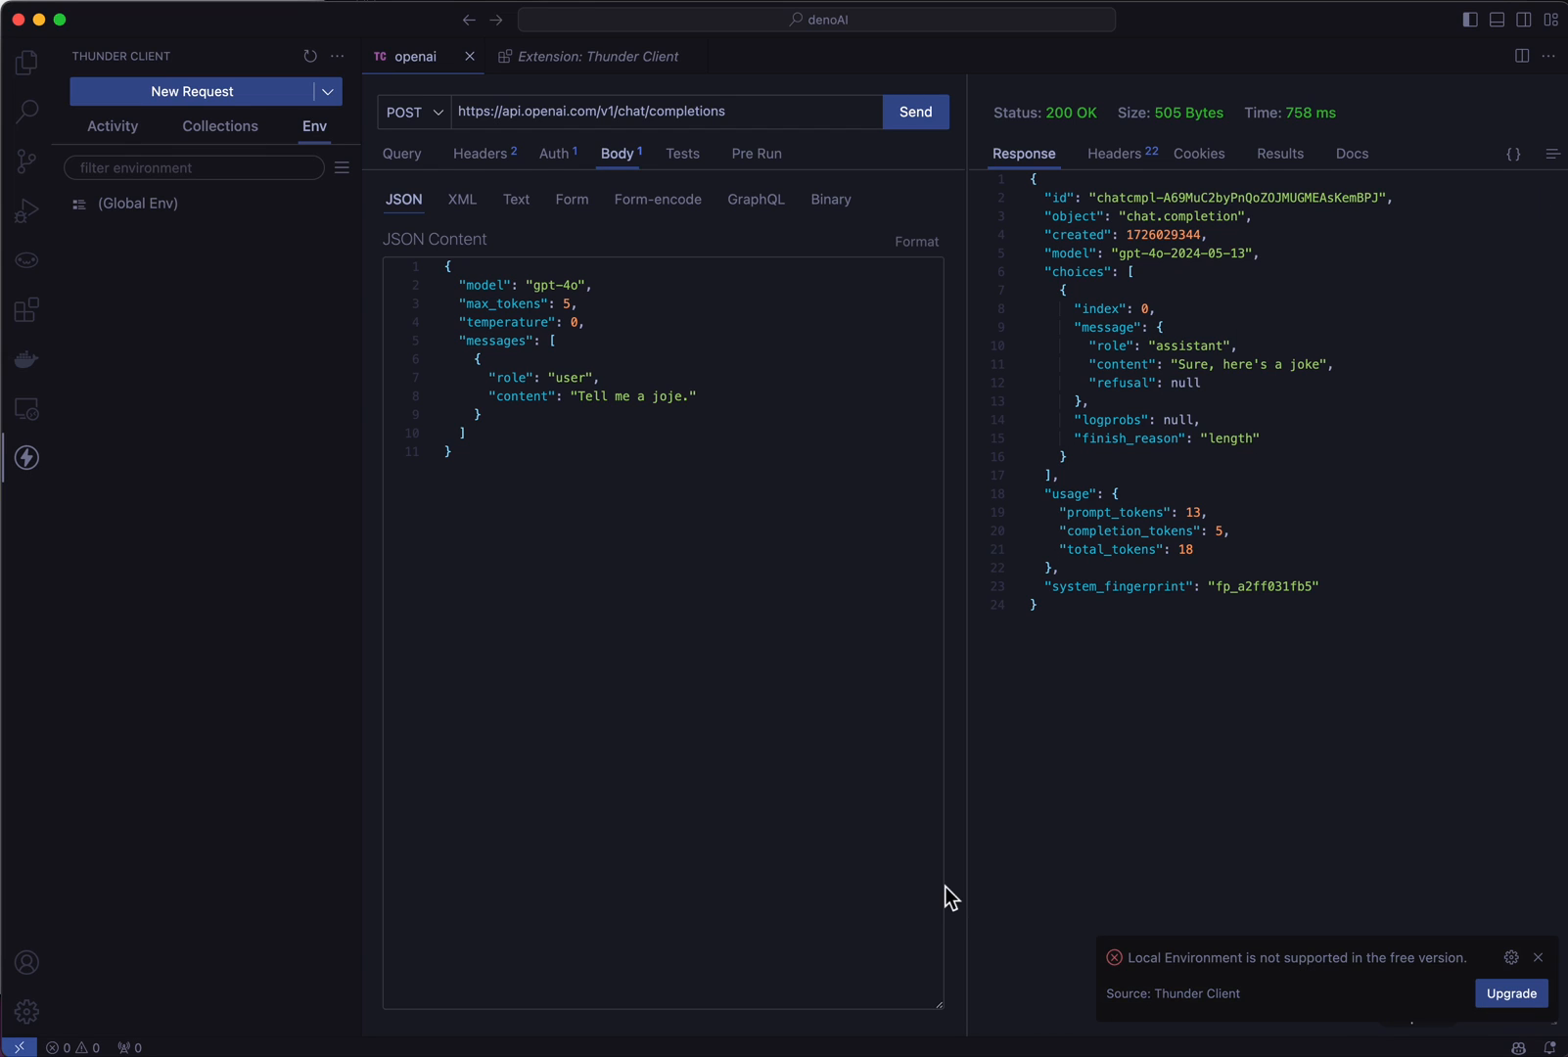
mouse_move(296, 479)
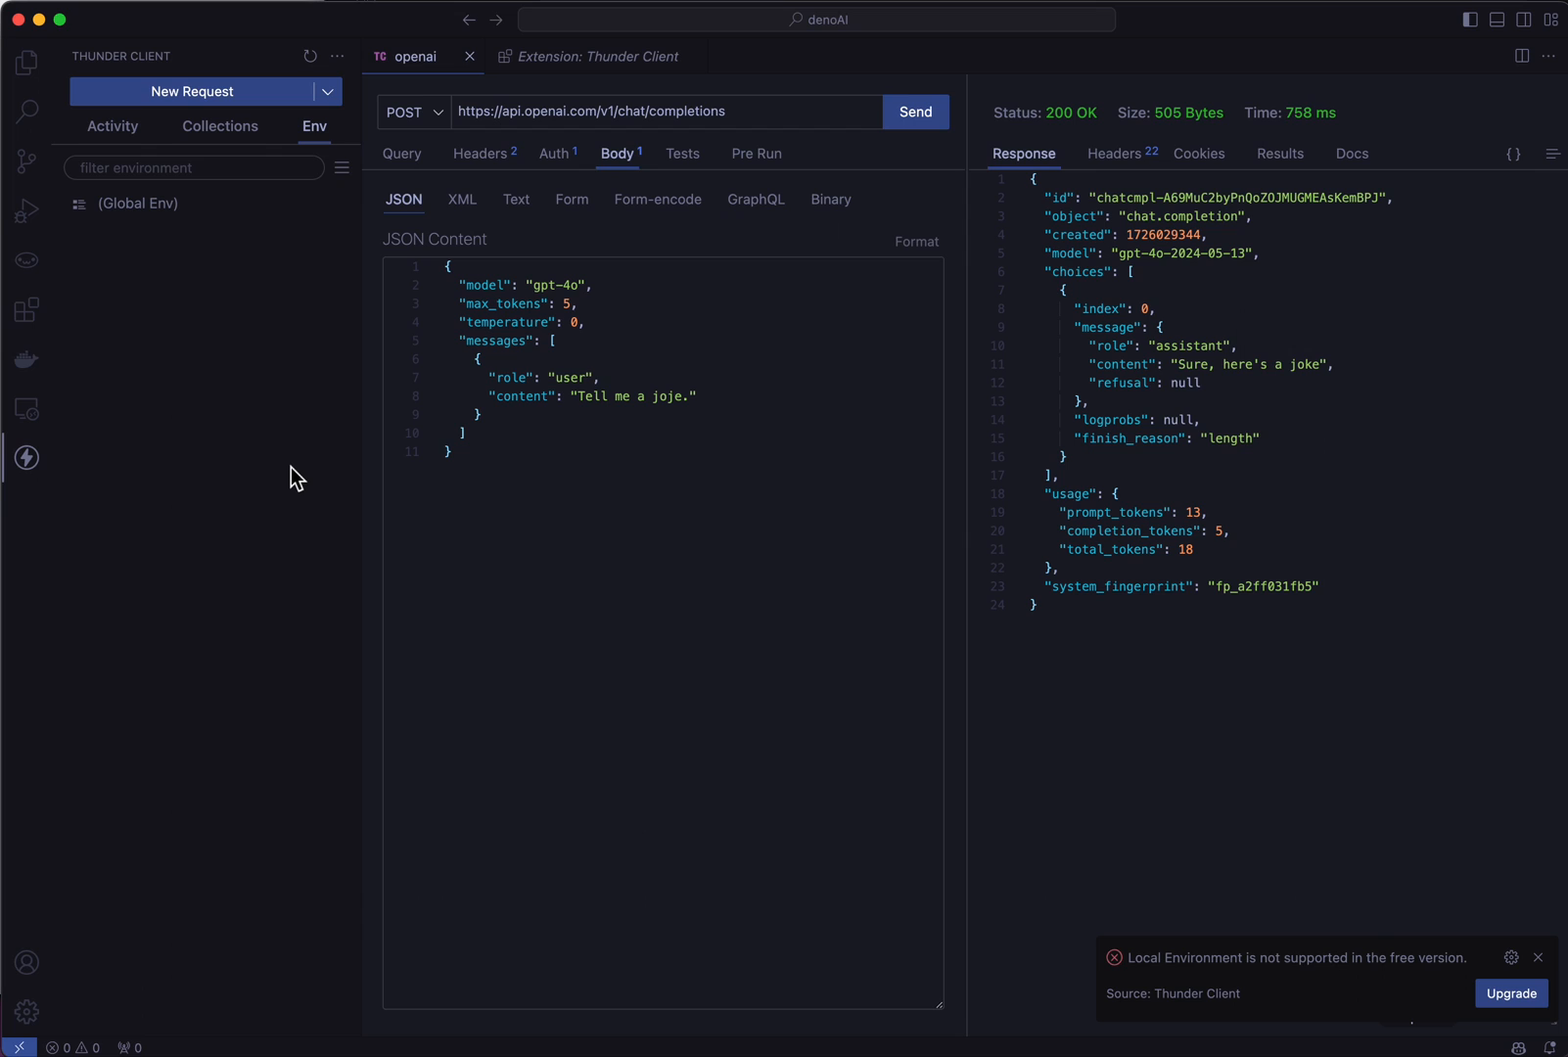
mouse_move(64, 233)
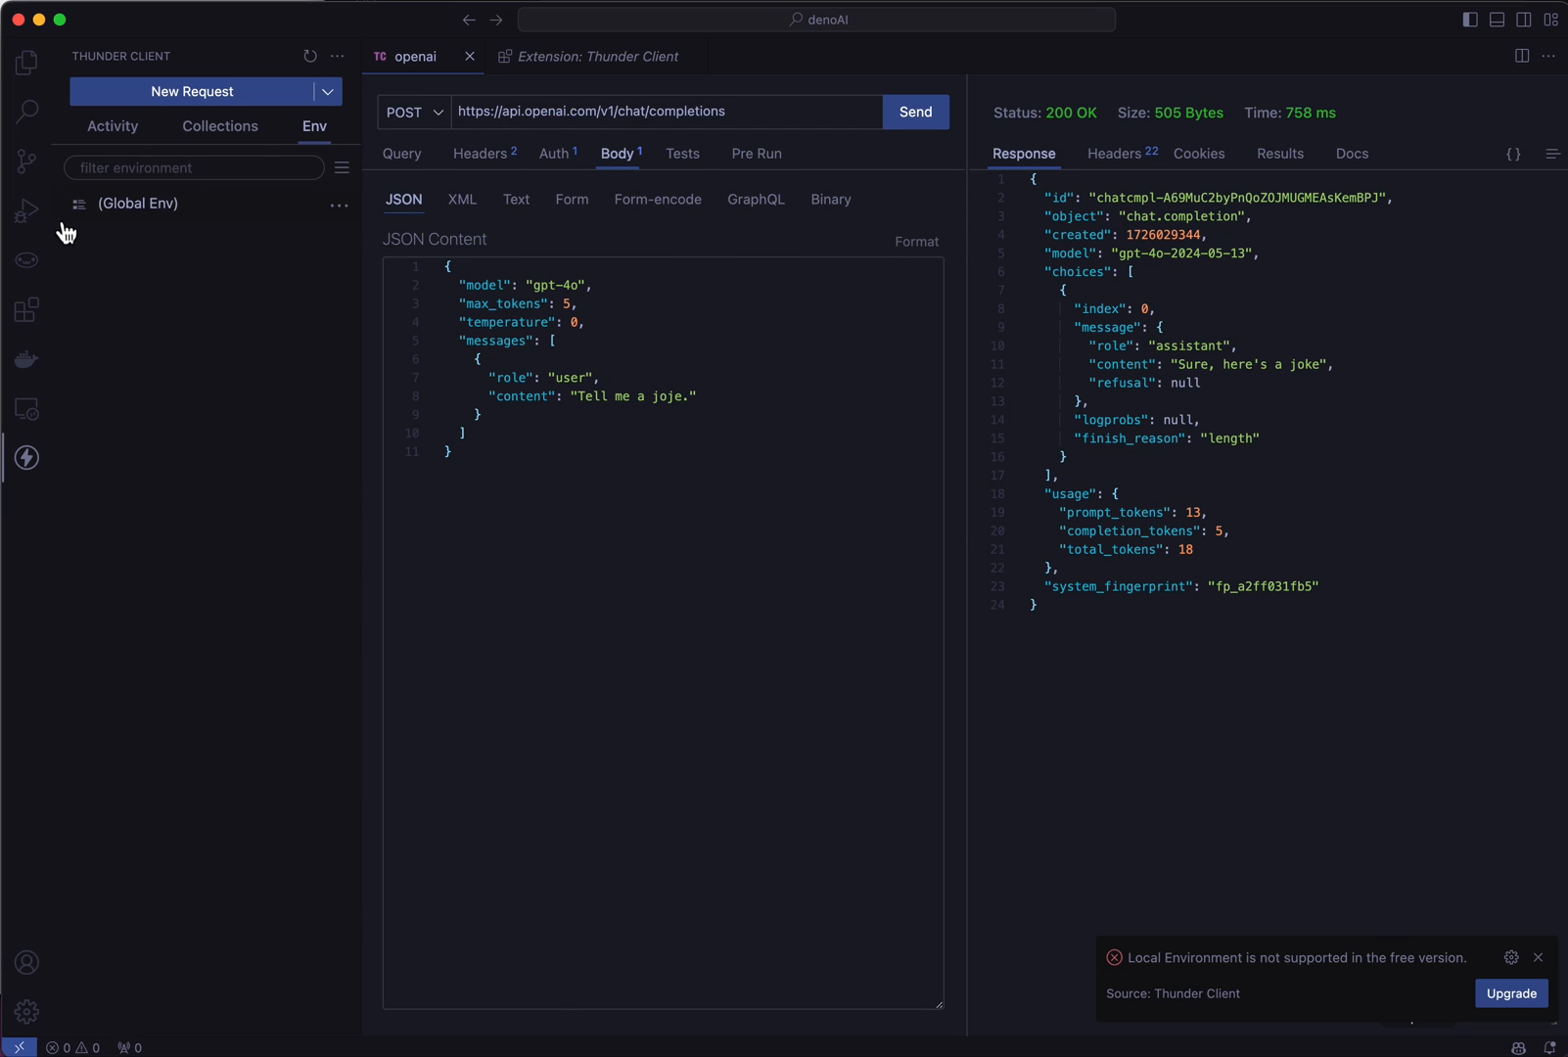
Step: Show Thunder Client in the Extensions view and bring up its gear menu
click(27, 303)
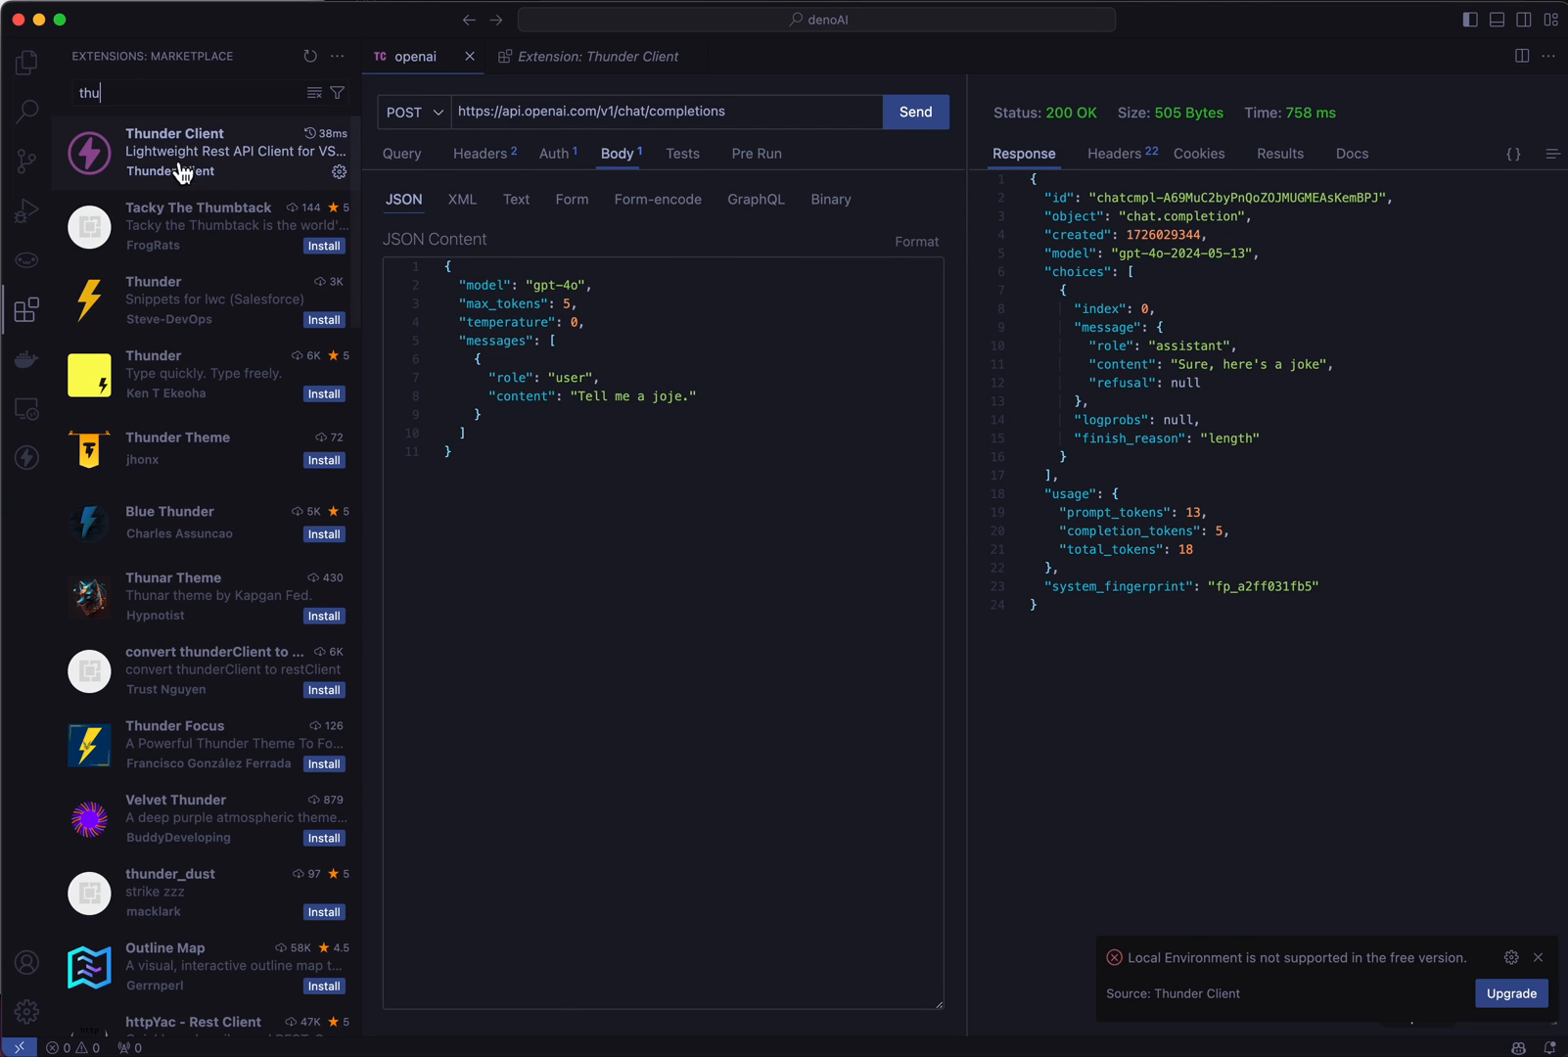
mouse_move(351, 192)
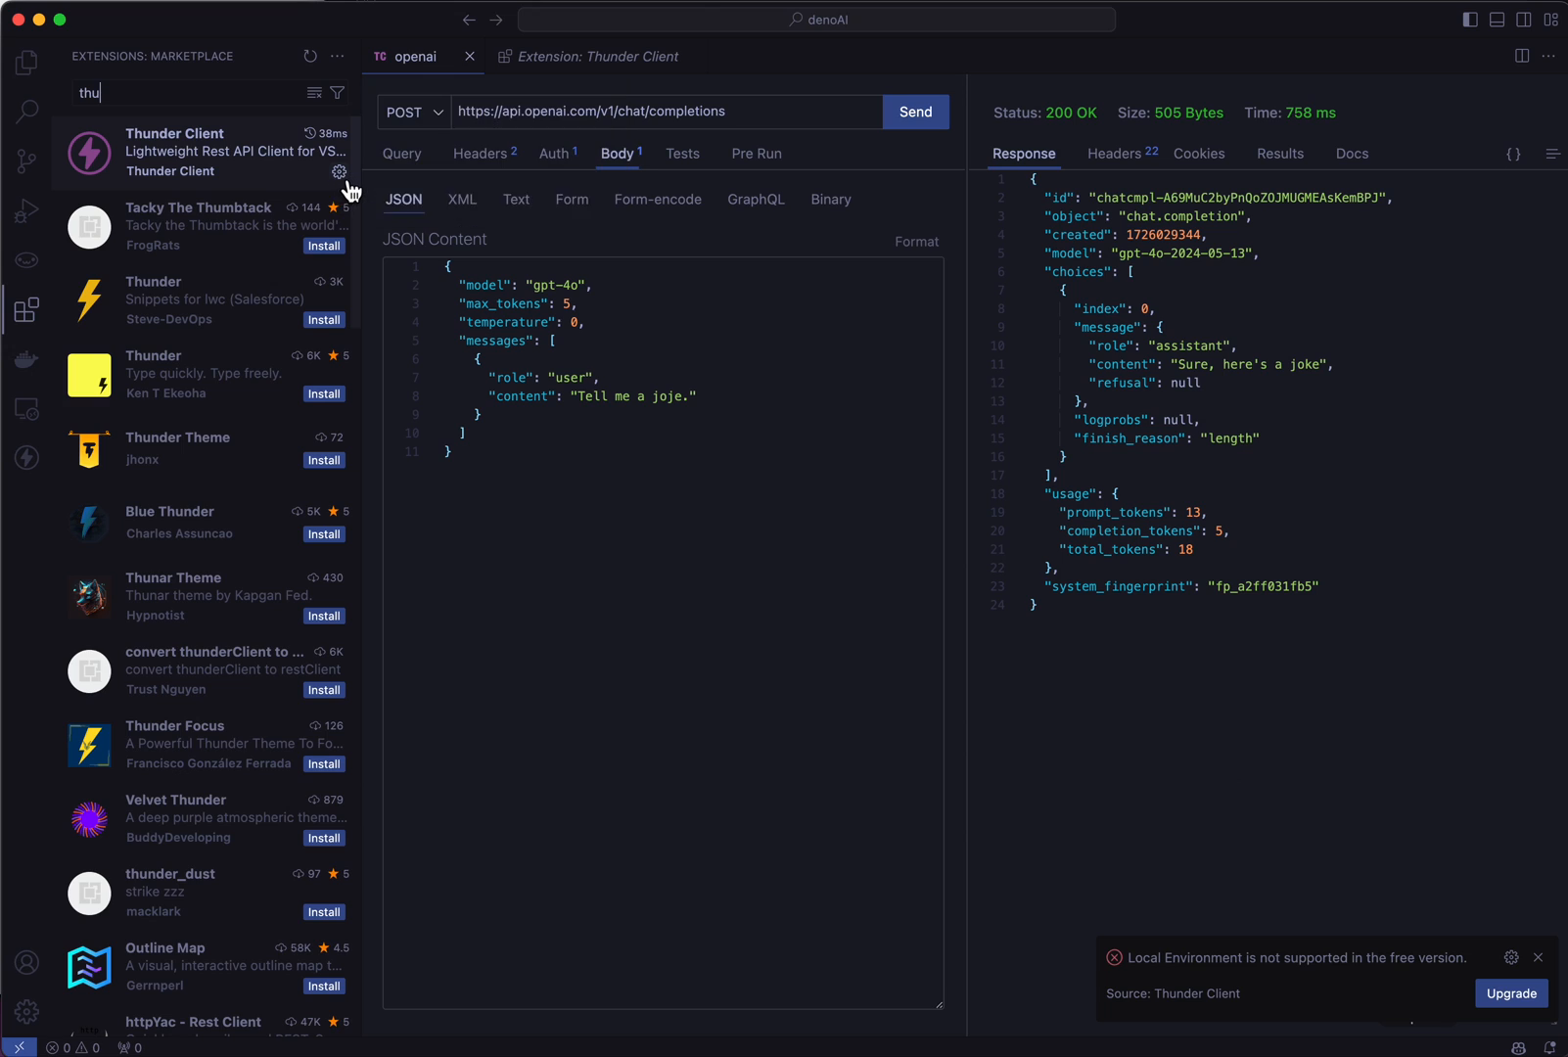
click(337, 170)
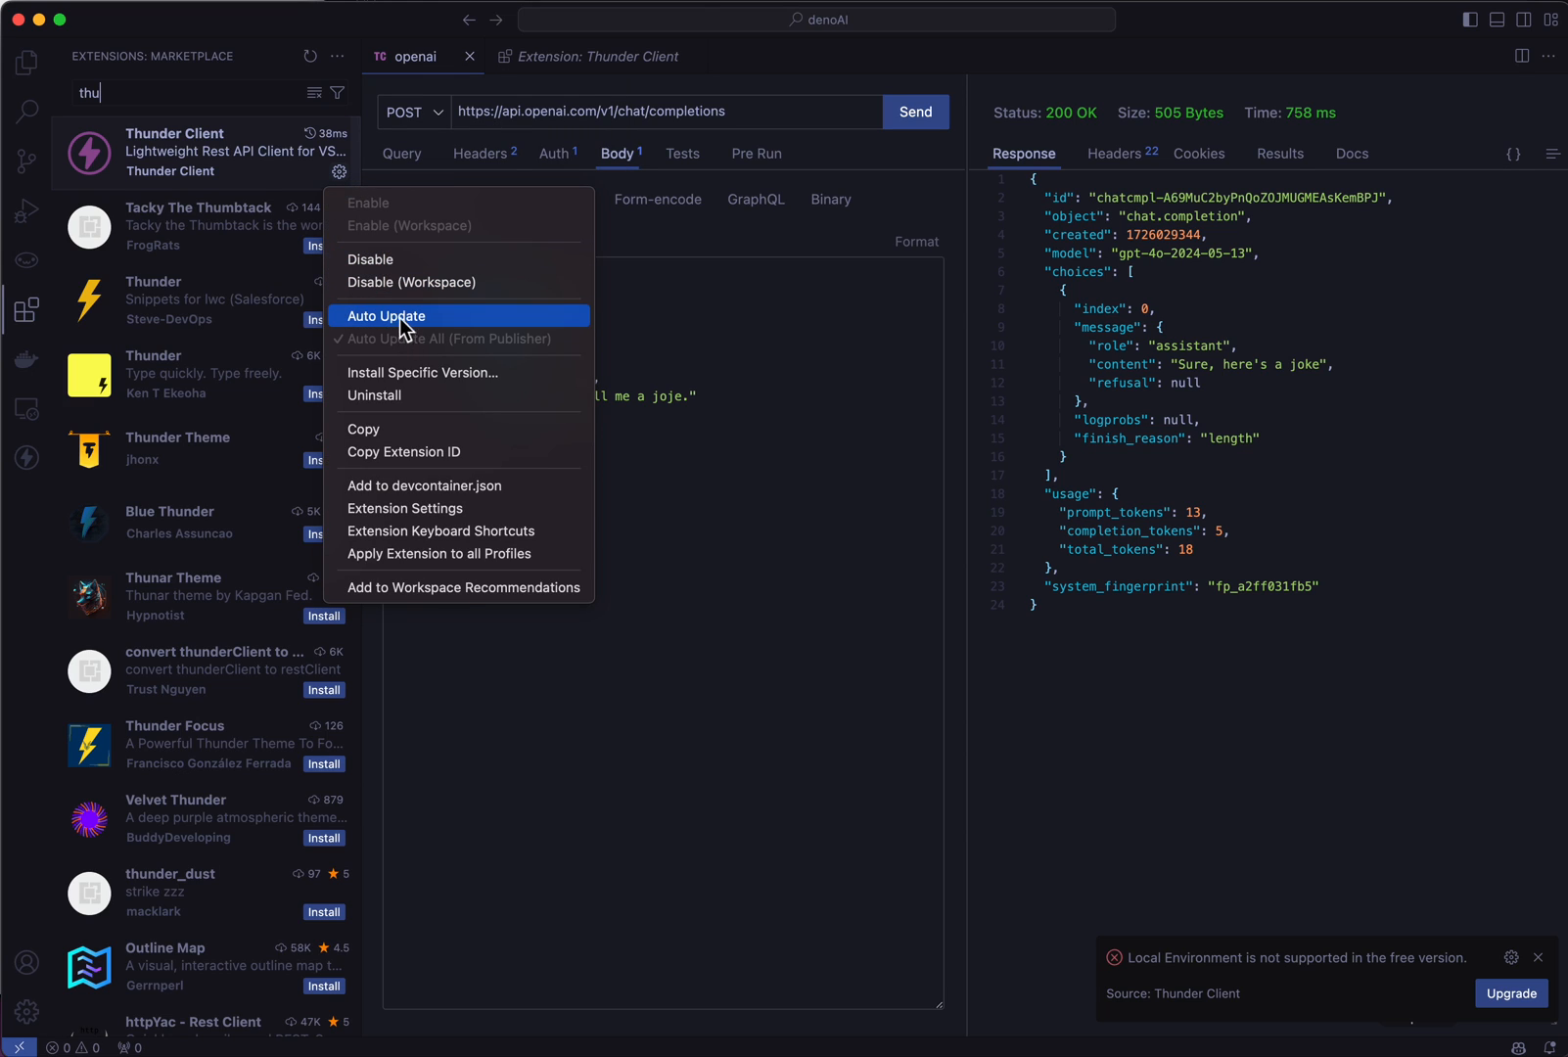
mouse_move(450, 384)
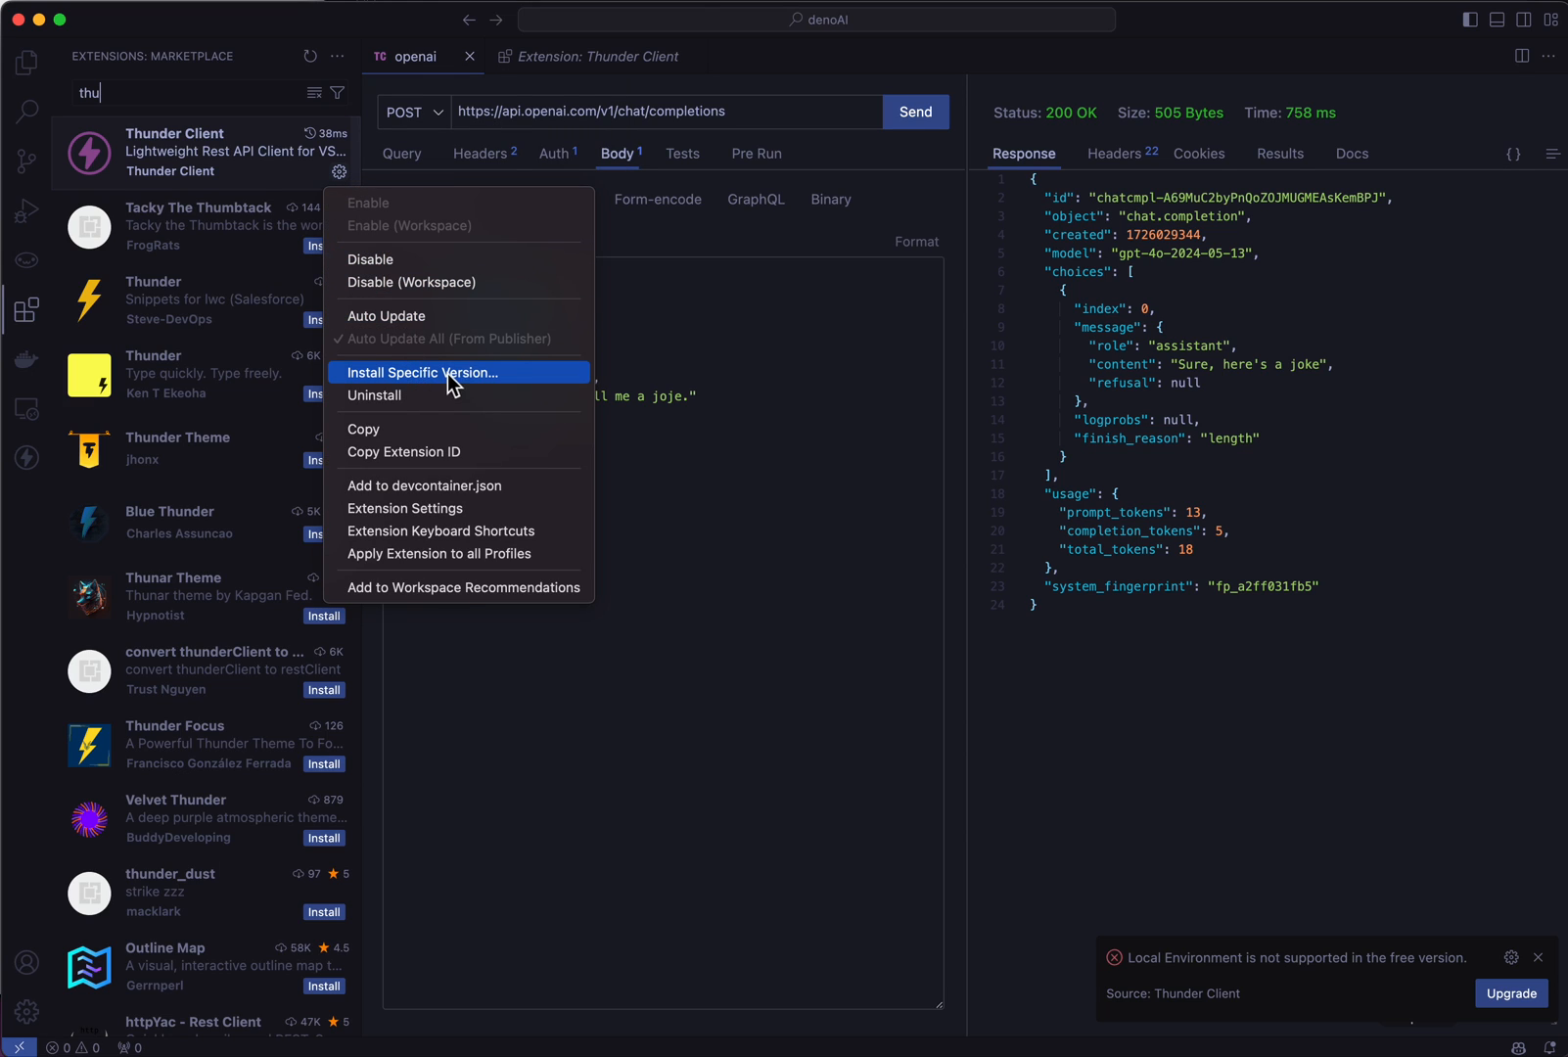
Step: Install a specific older Thunder Client version and reopen its management options
click(426, 374)
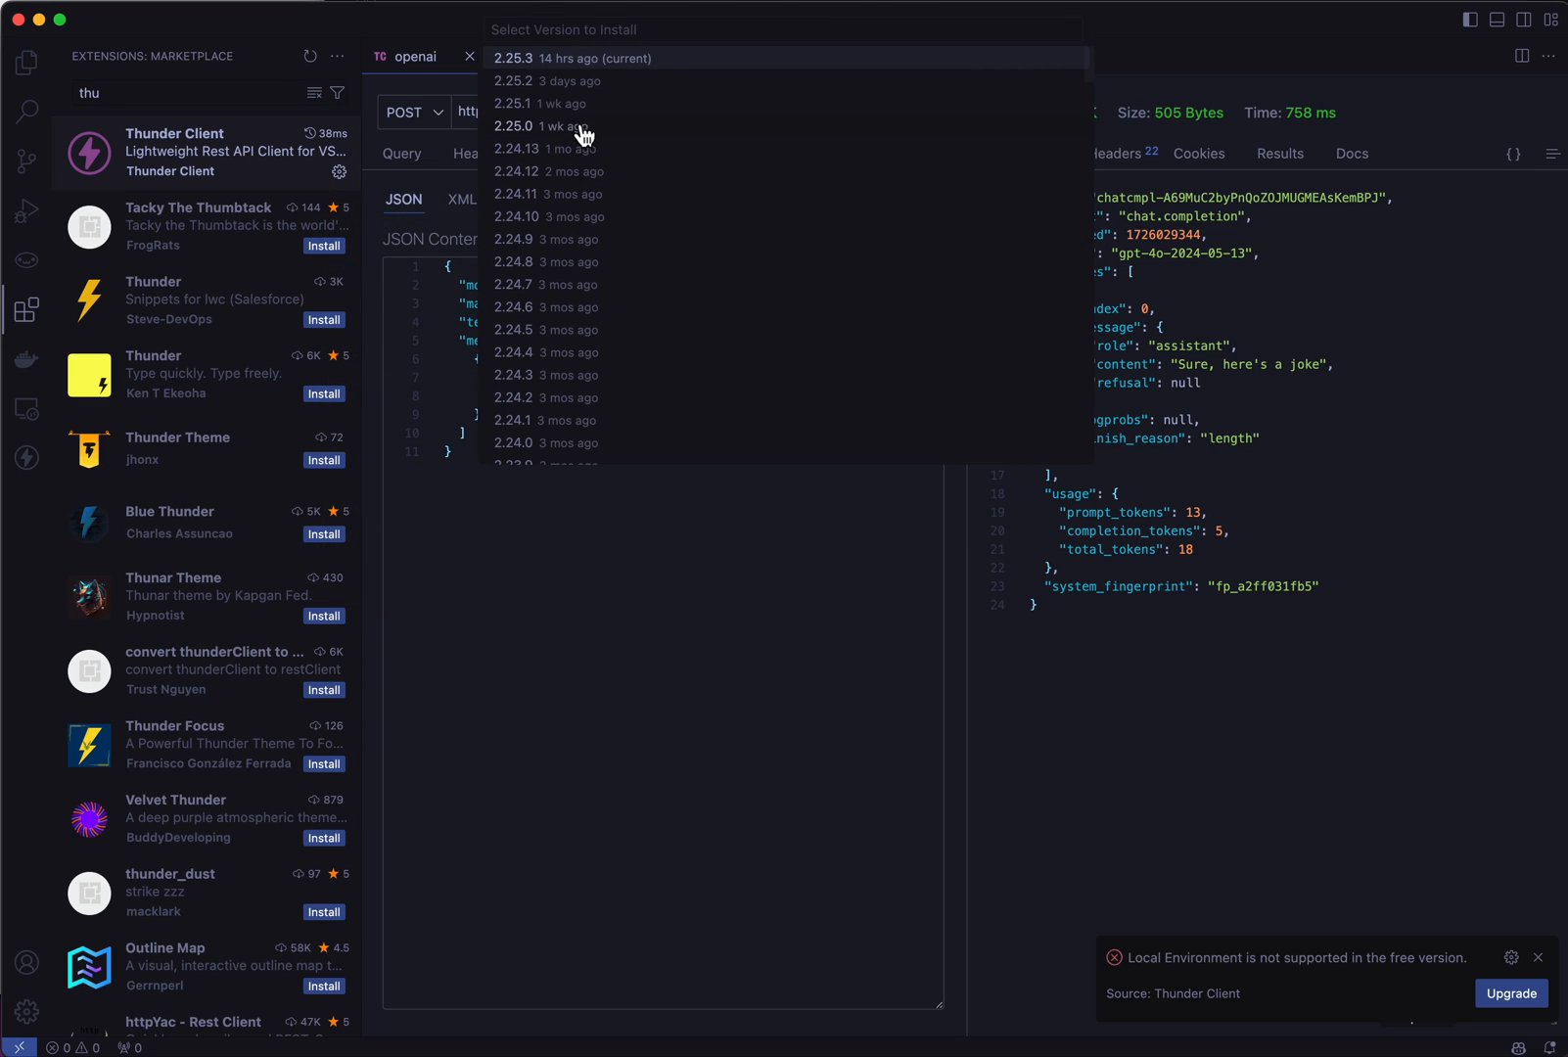
mouse_move(540, 145)
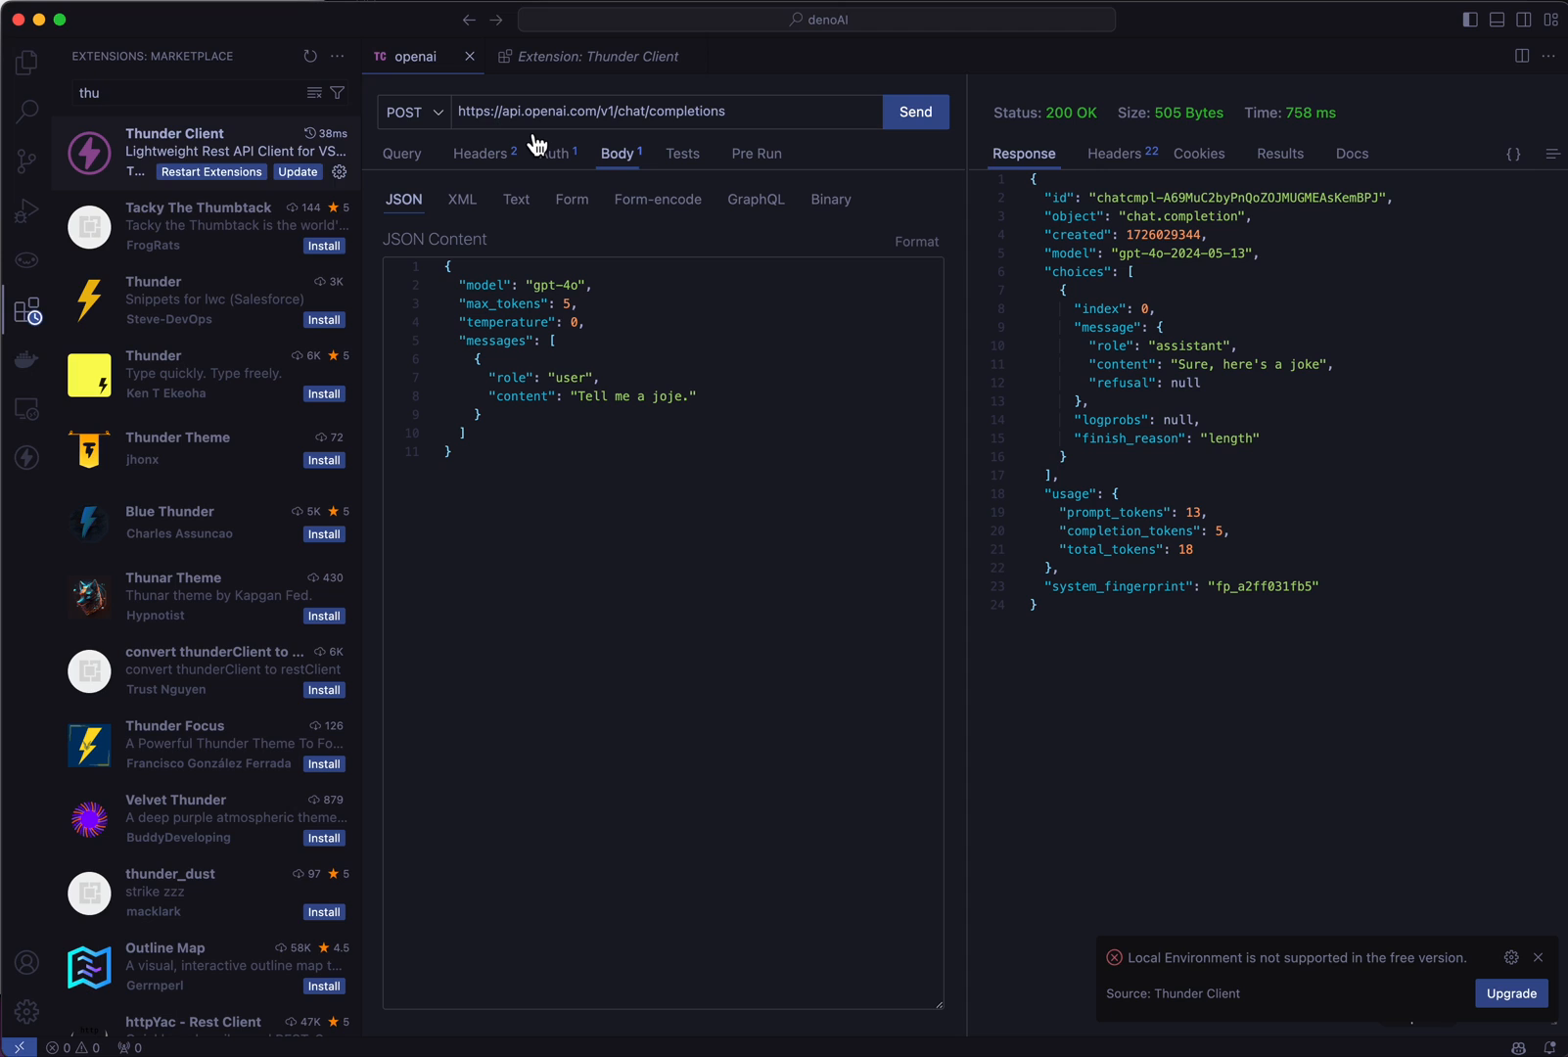
click(338, 172)
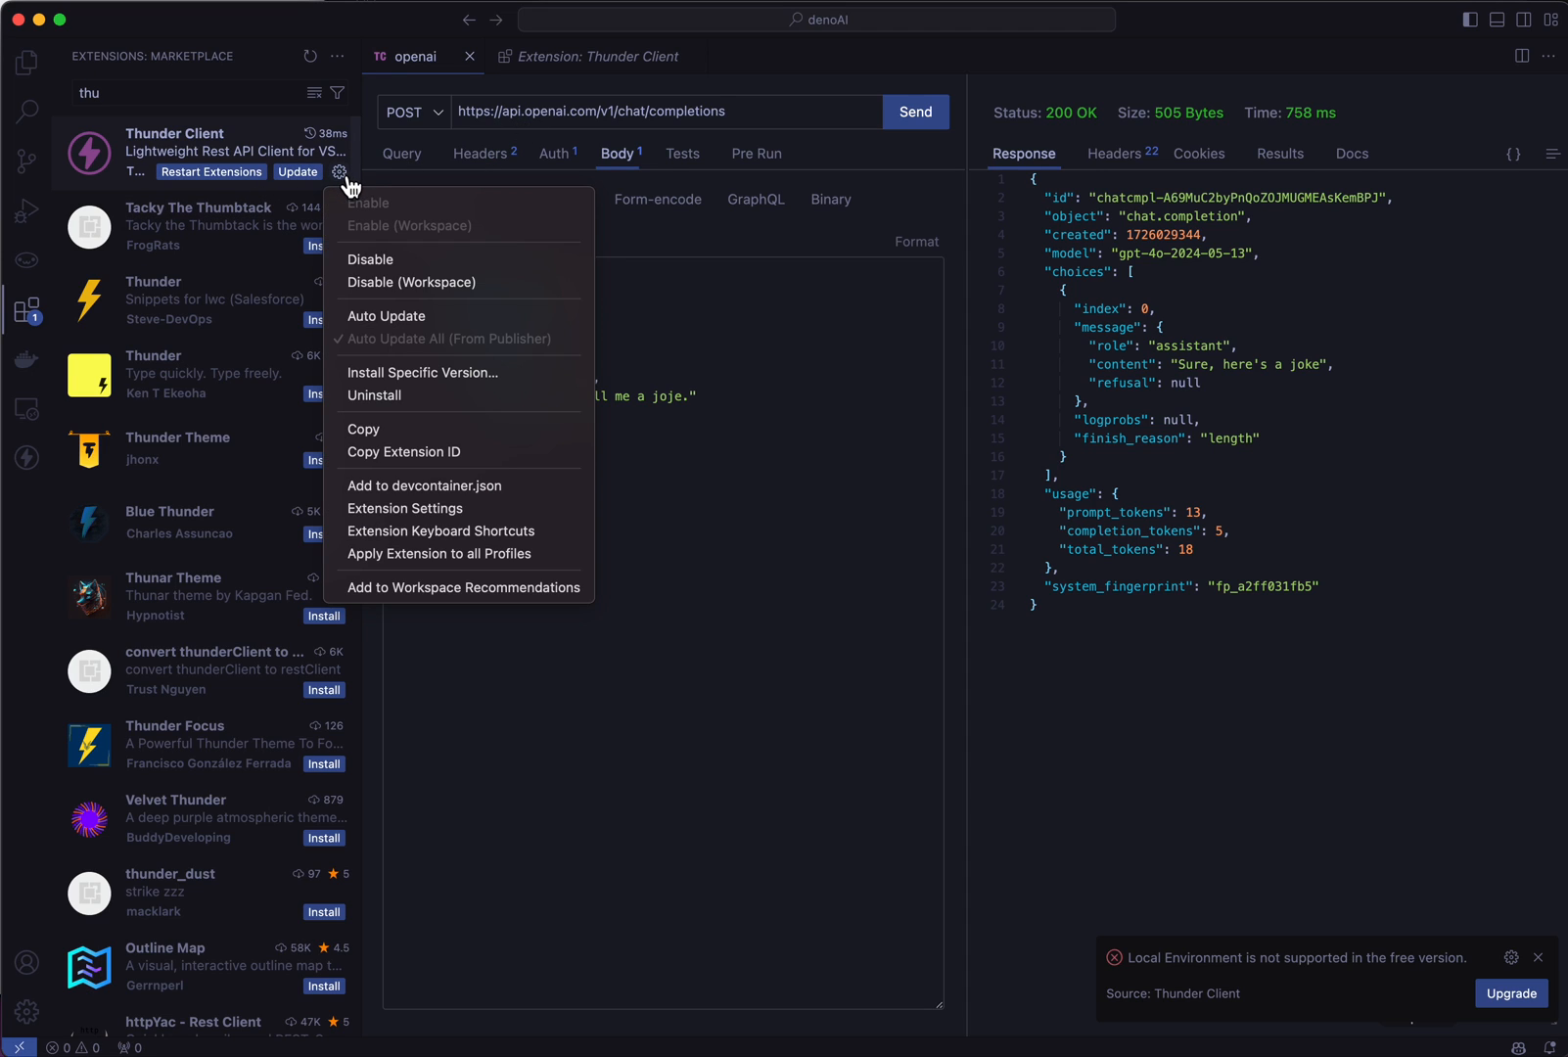
mouse_move(725, 356)
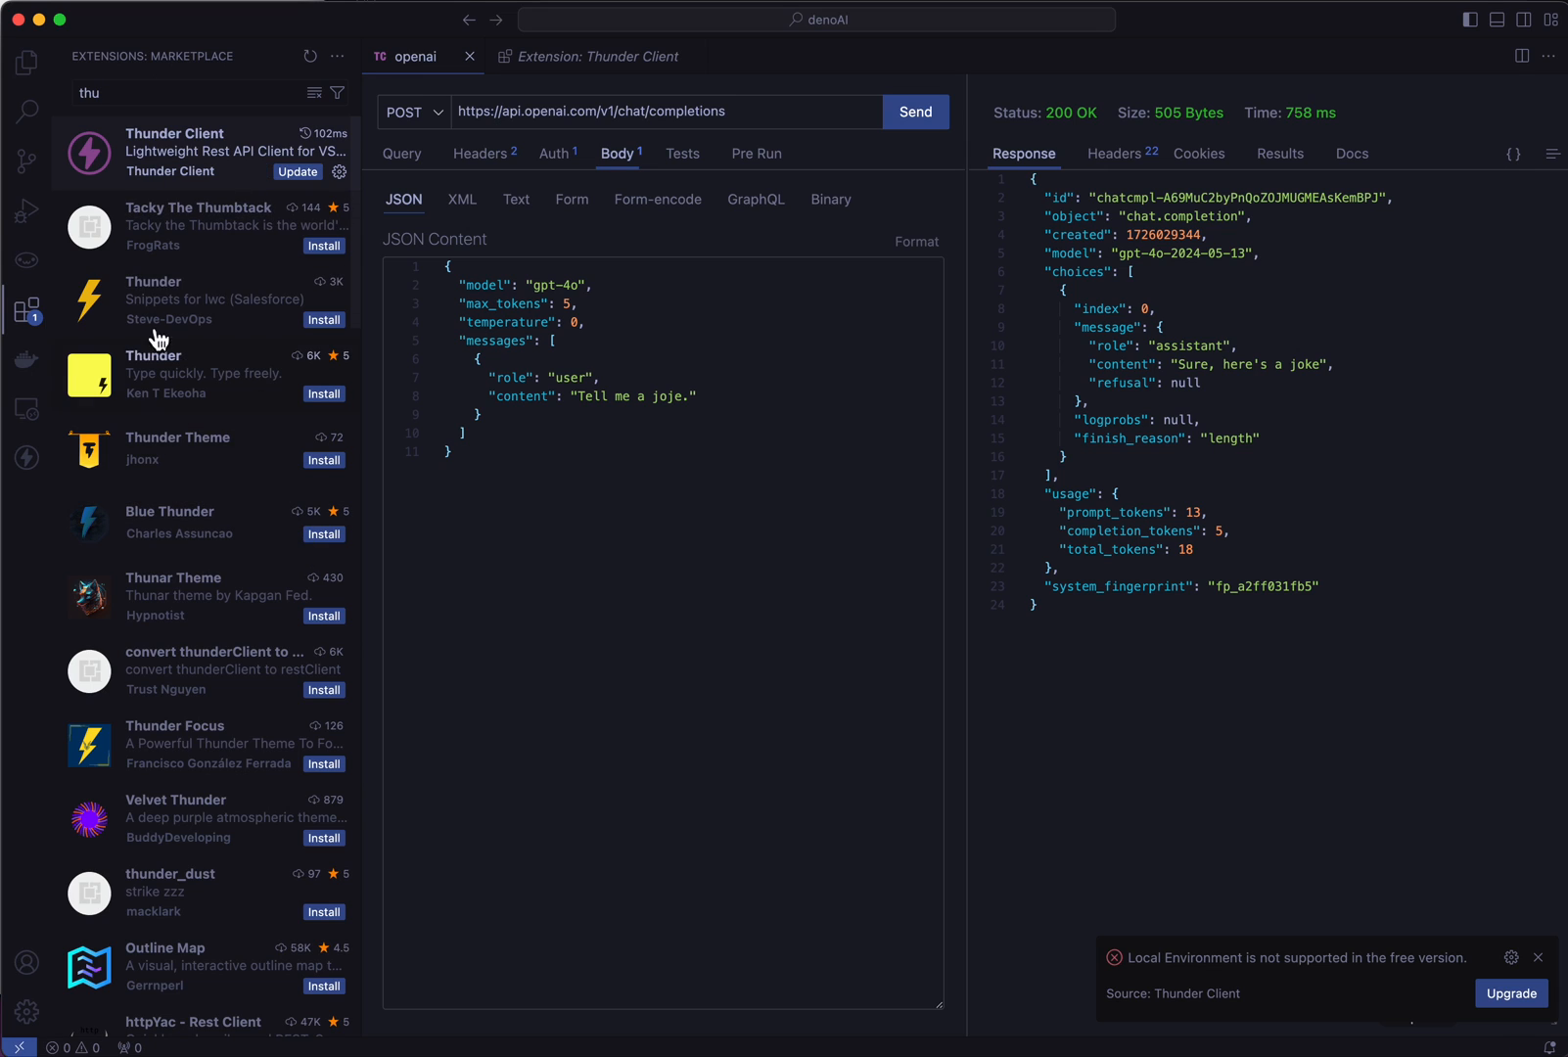
Step: Create a Local Env in Thunder Client, now listed beneath Global Env
click(25, 454)
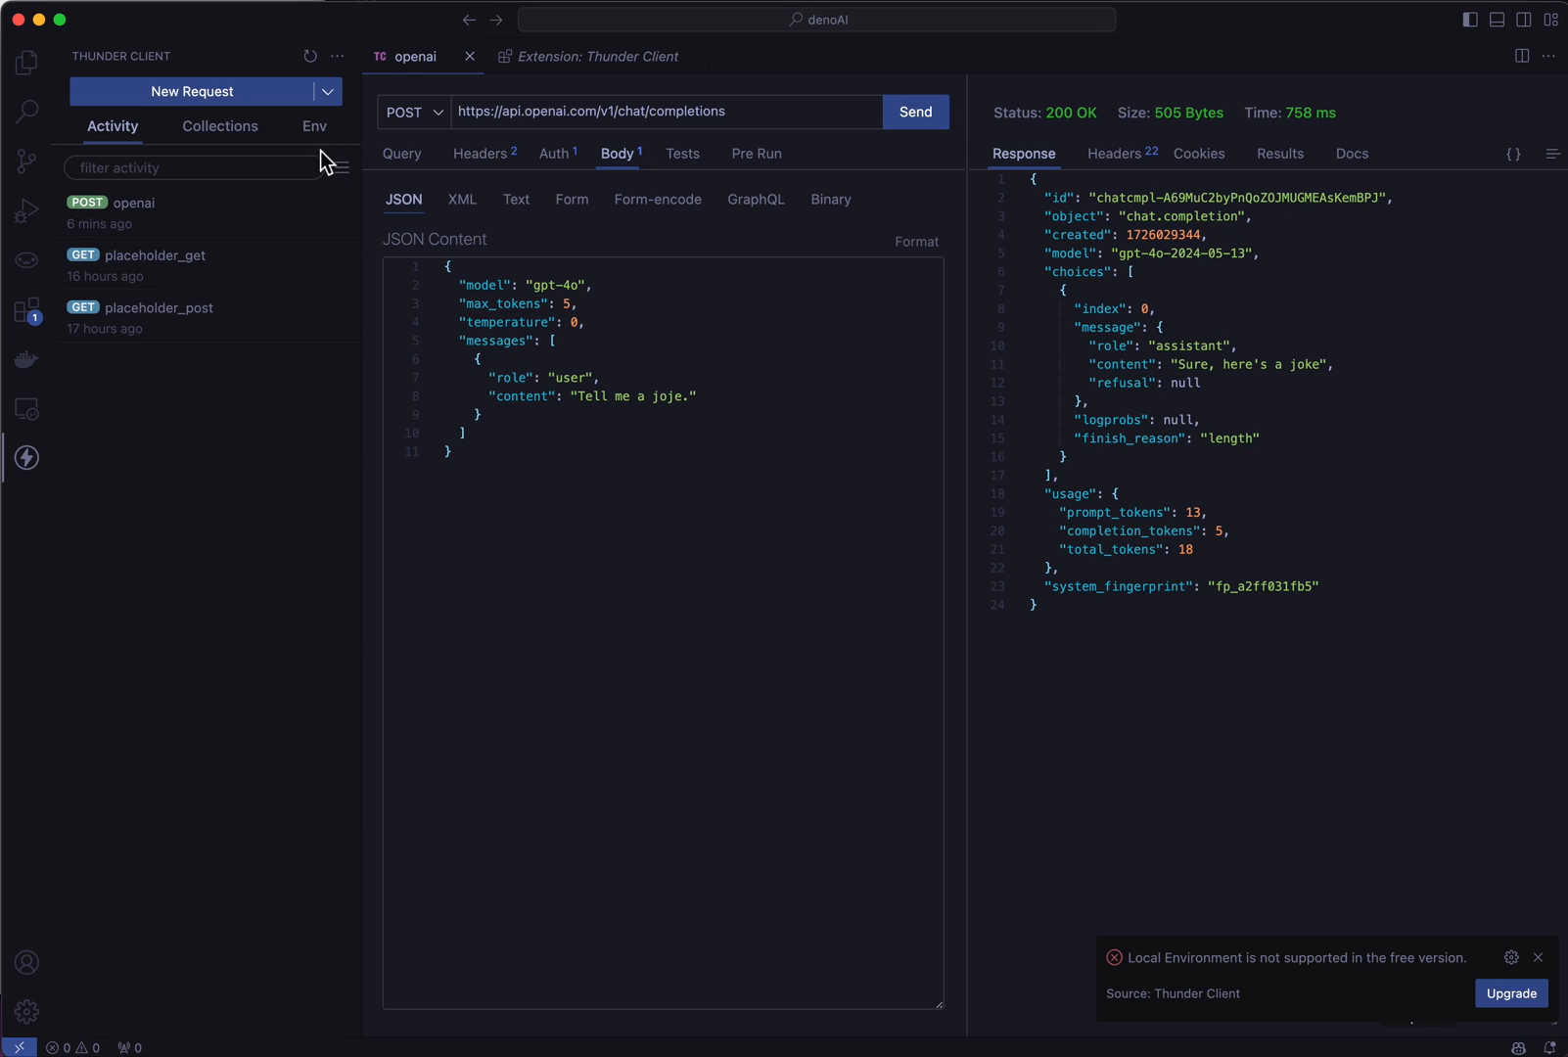
click(341, 168)
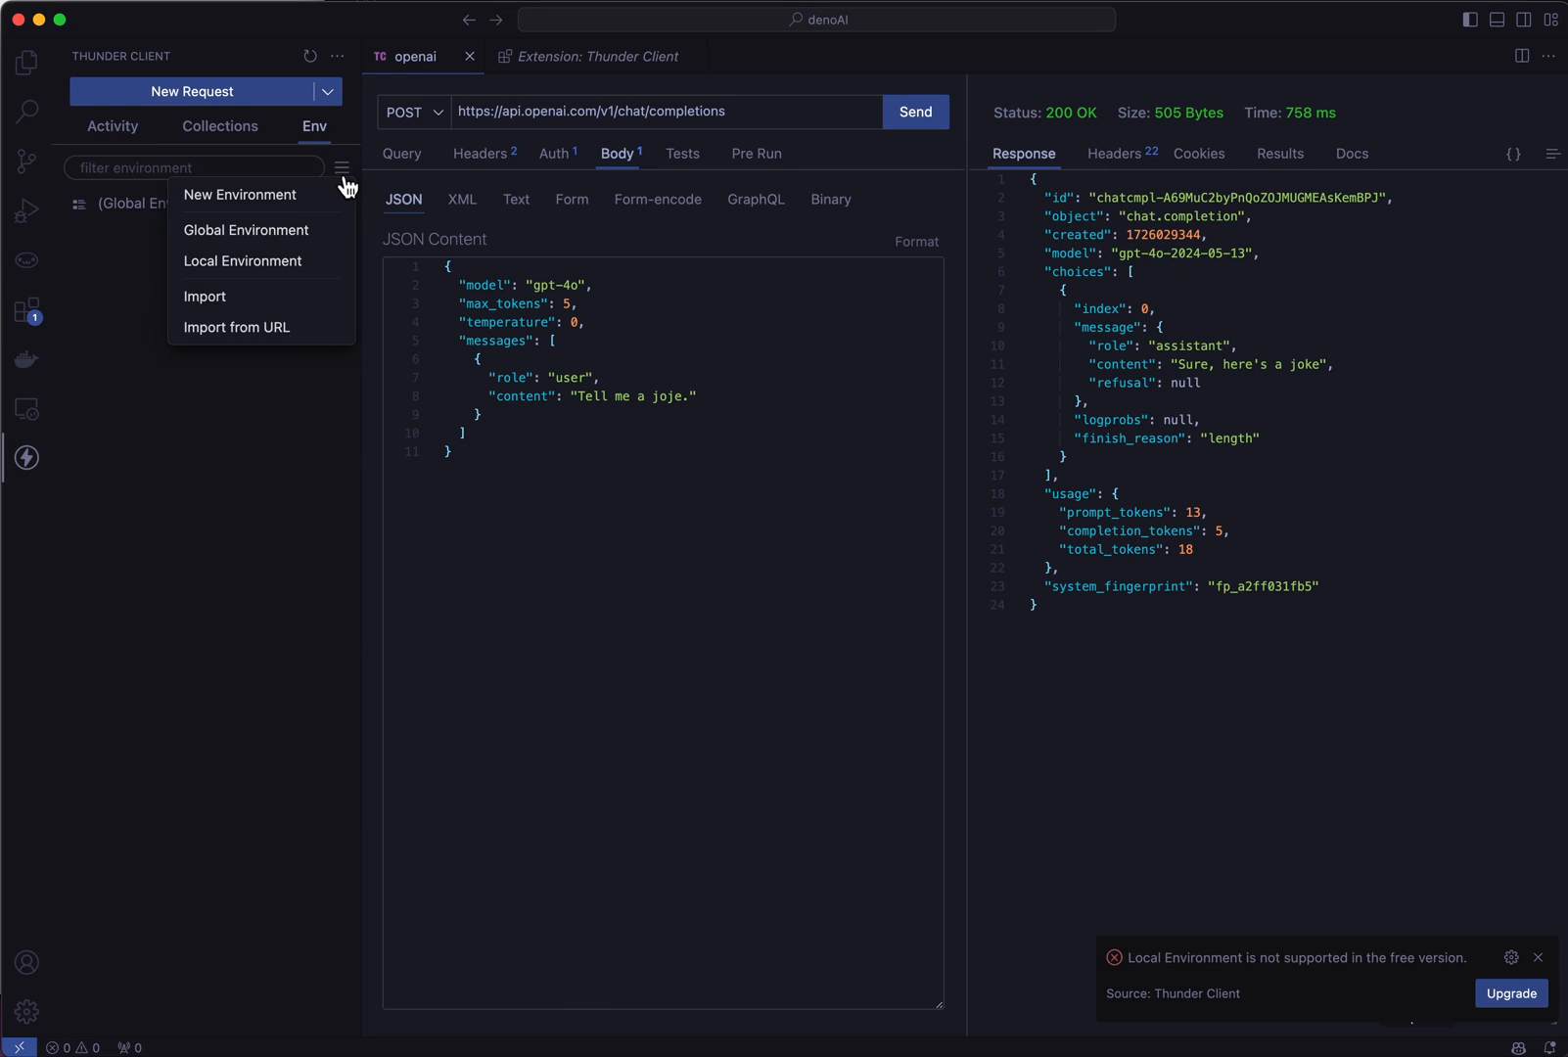
click(242, 261)
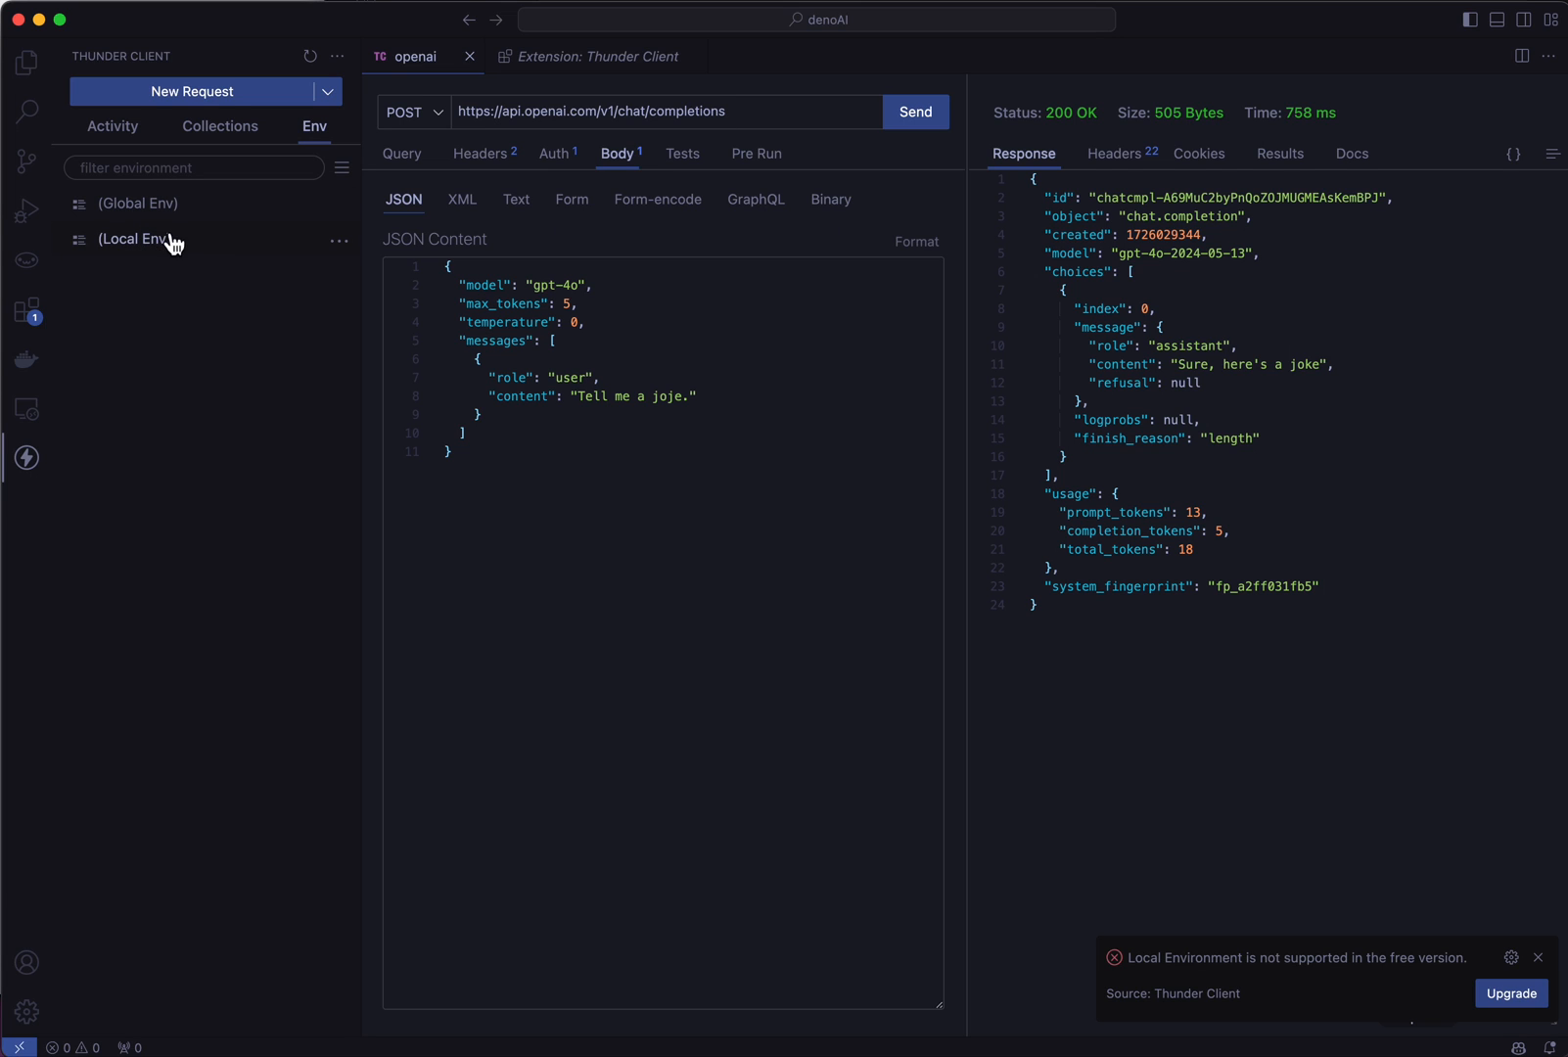
mouse_move(742, 742)
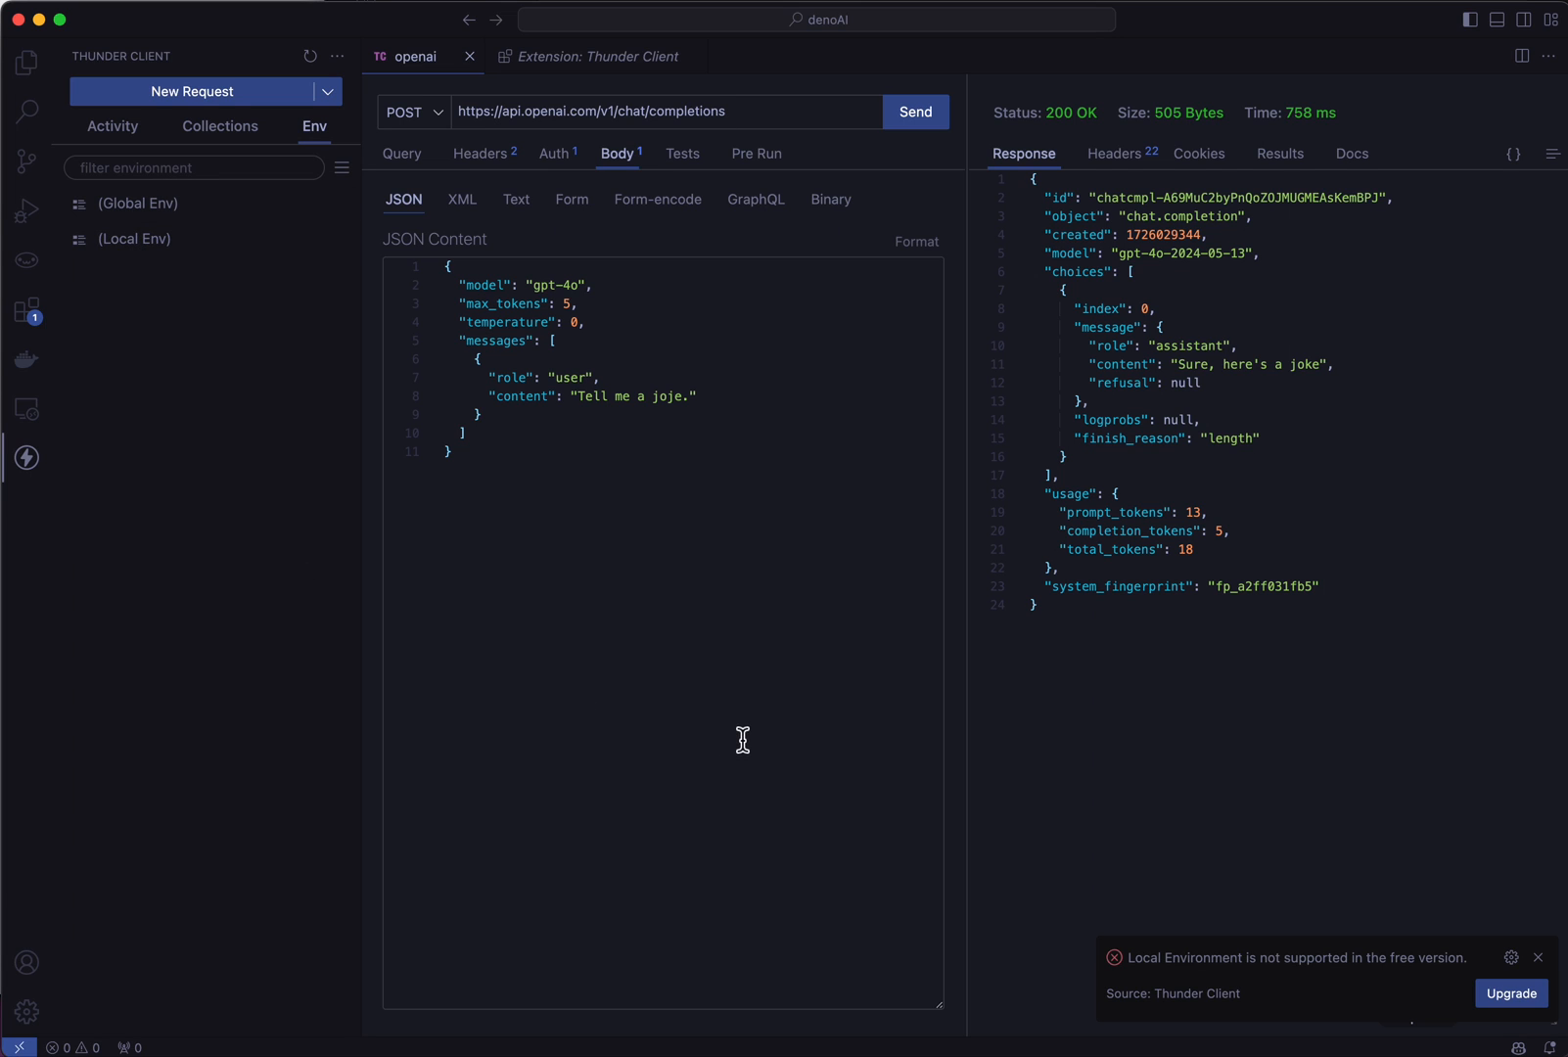
mouse_move(740, 712)
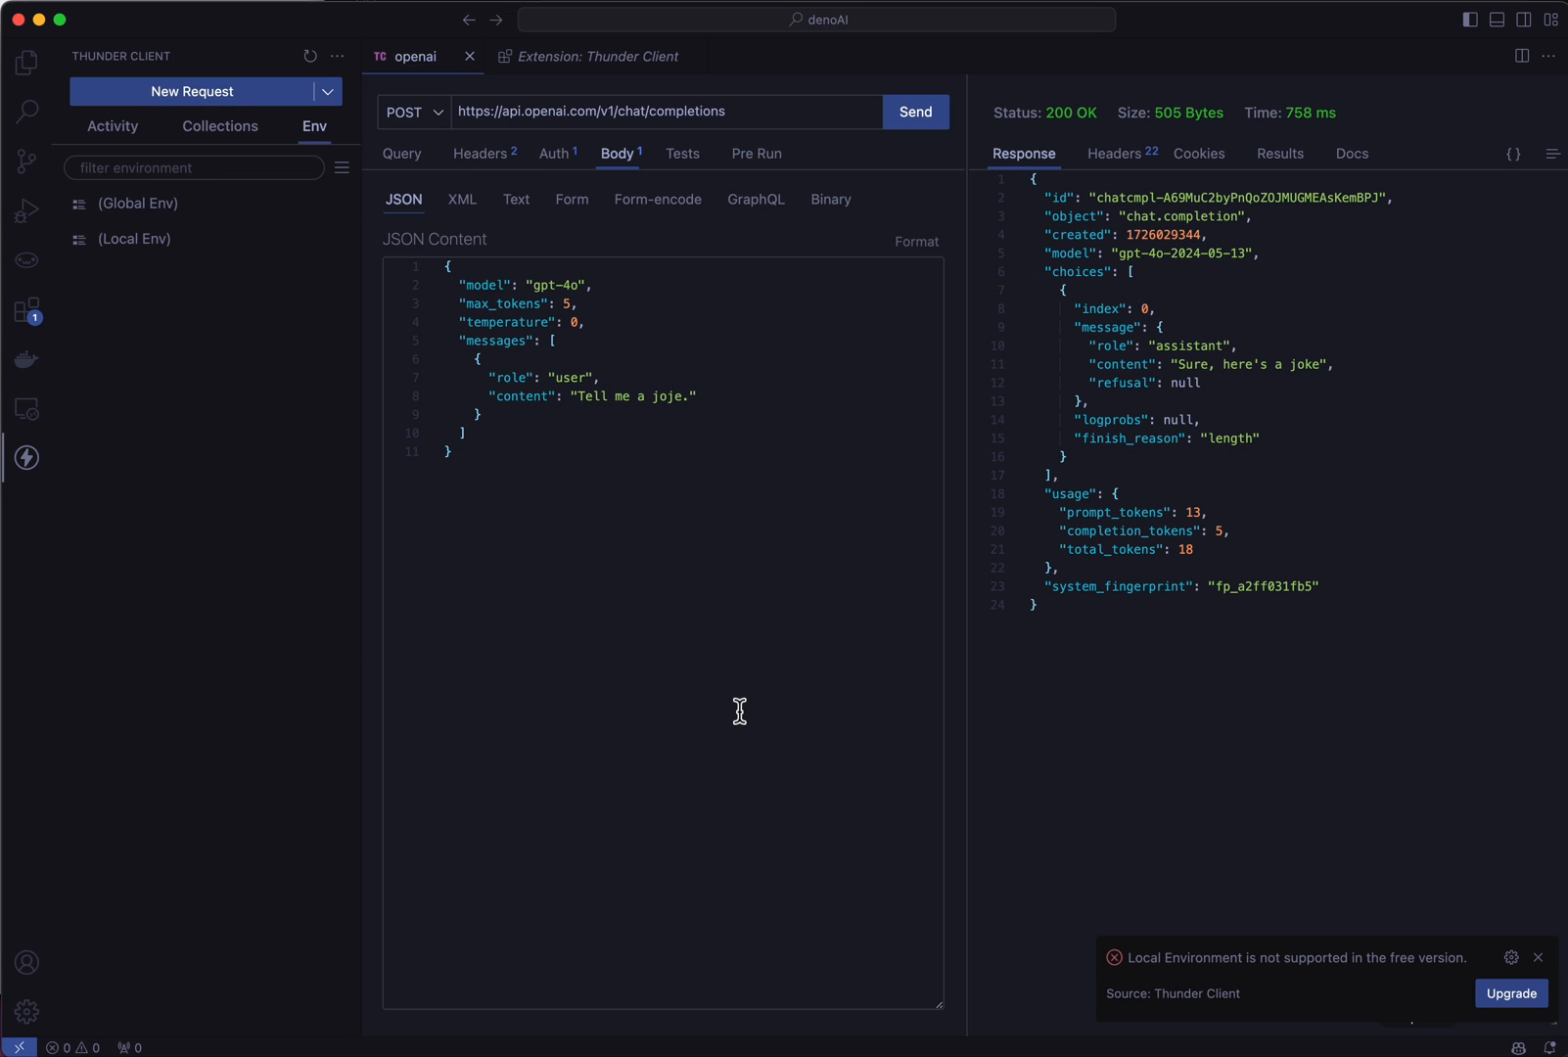